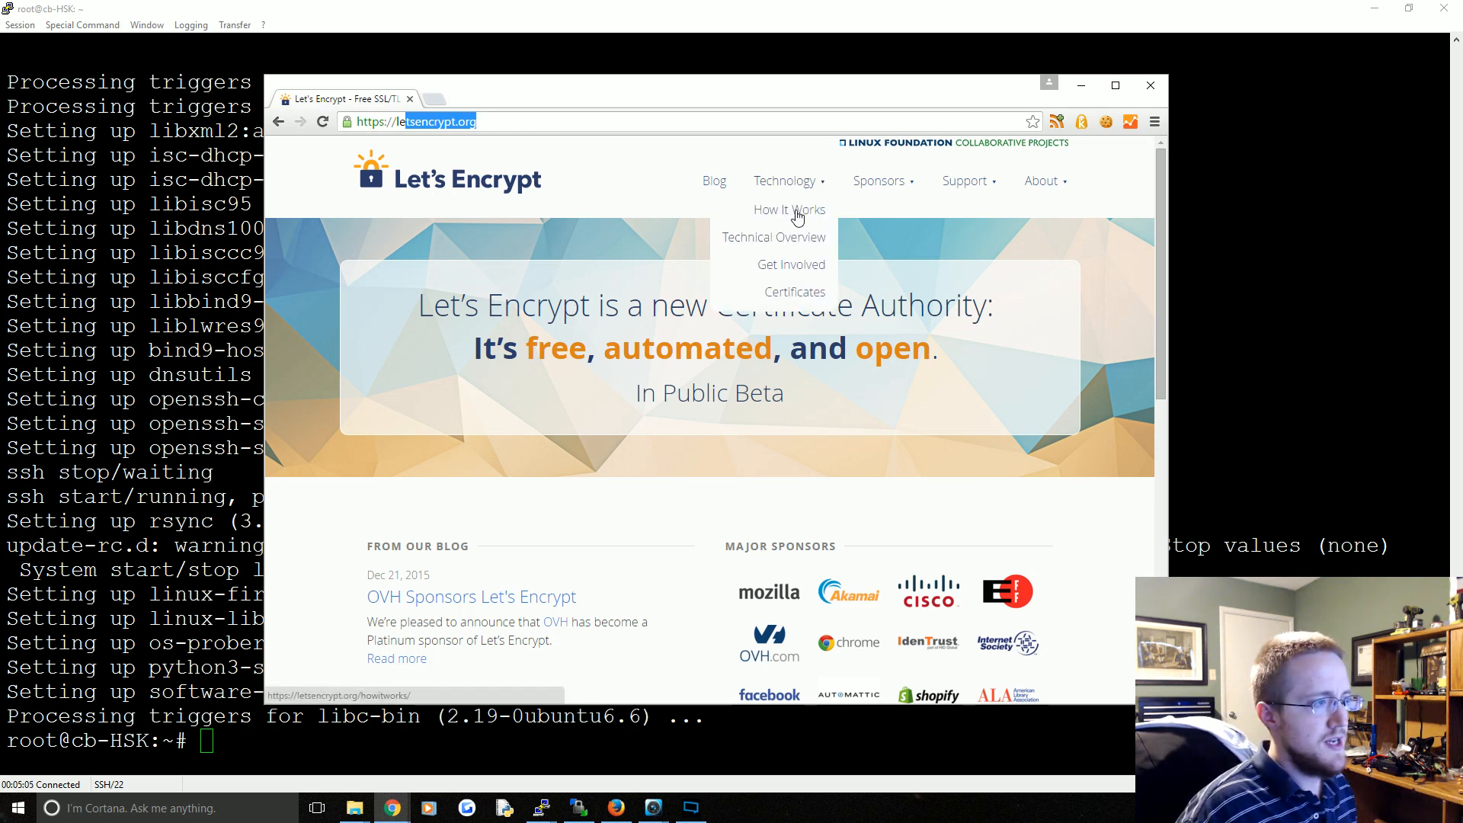
Open Let's Encrypt's How It Works page showing the client installation commands
click(788, 210)
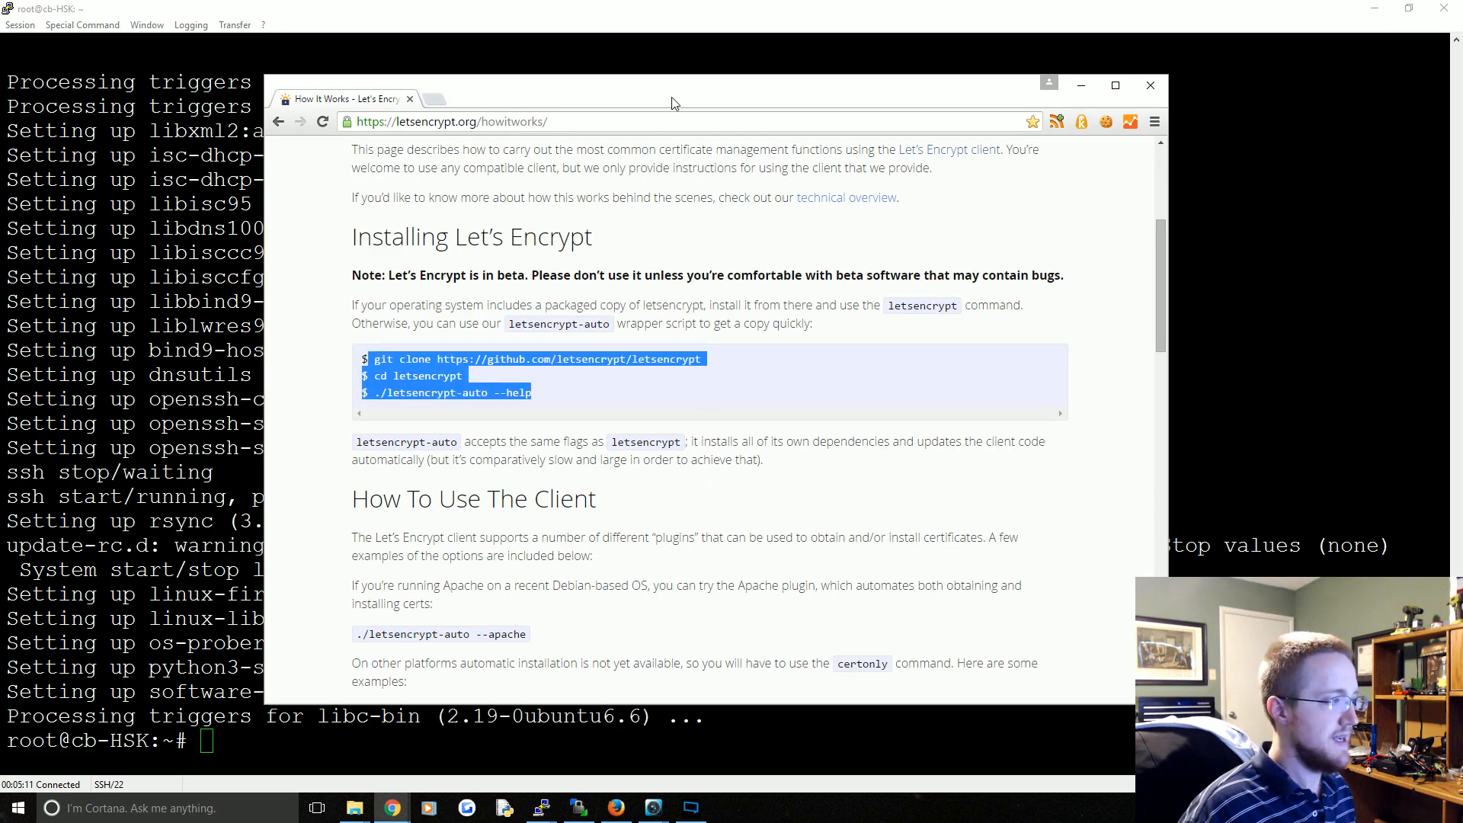
click(689, 389)
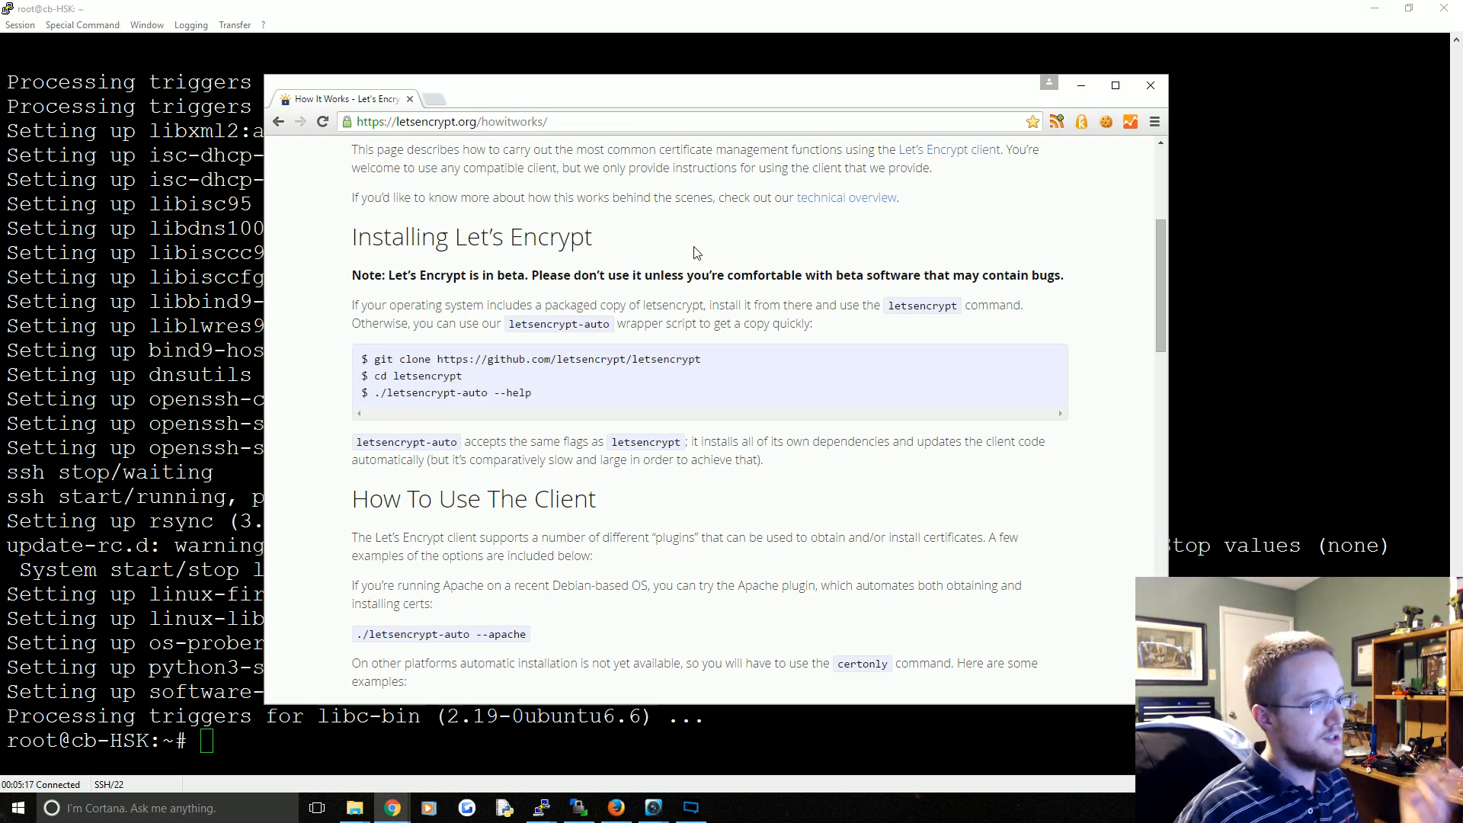
mouse_move(720, 237)
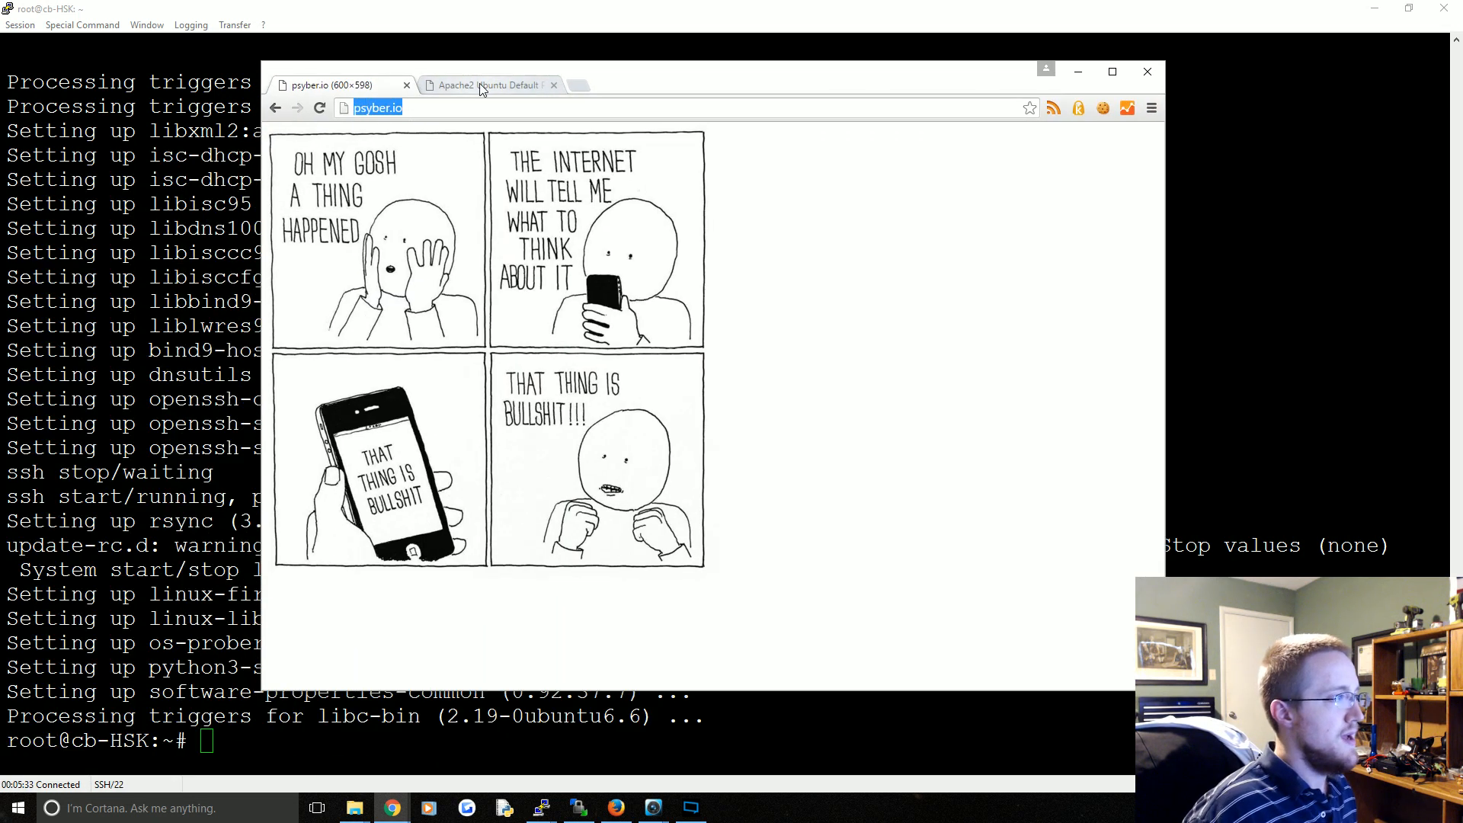
click(492, 84)
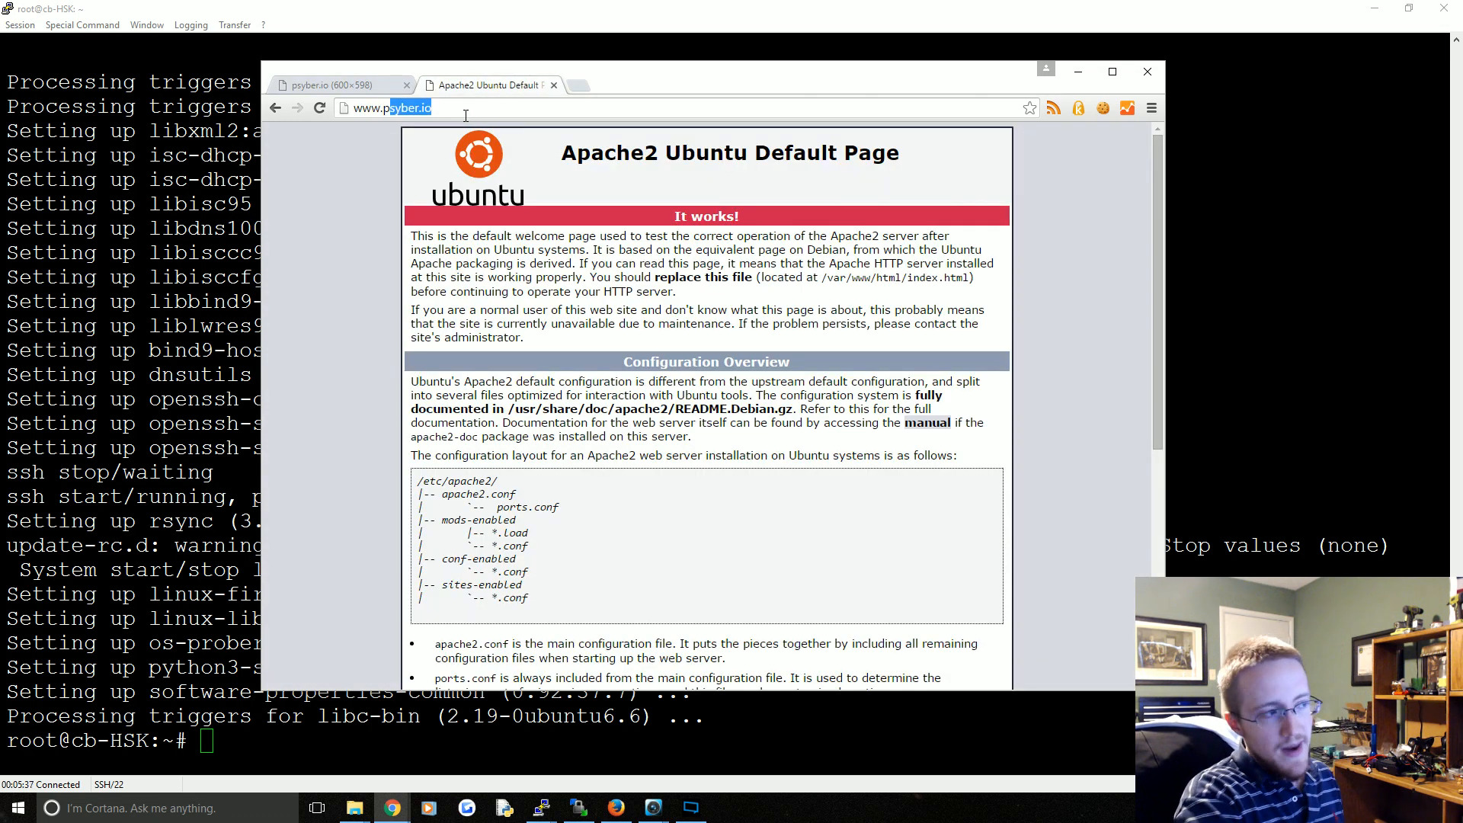
mouse_move(659, 73)
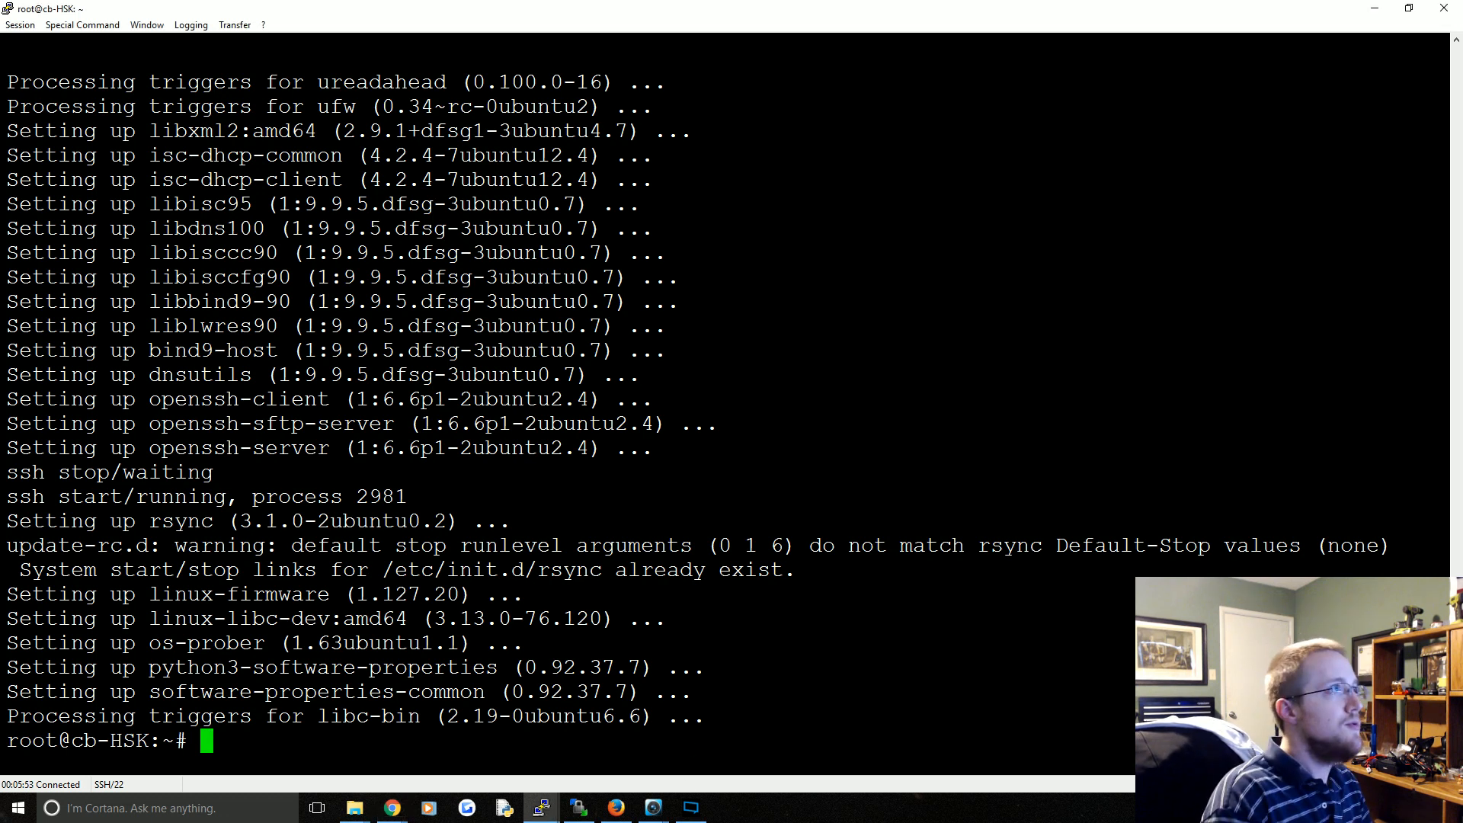
Open /etc/apache2/sites-available/FlaskApp.conf in nano
text(nano)
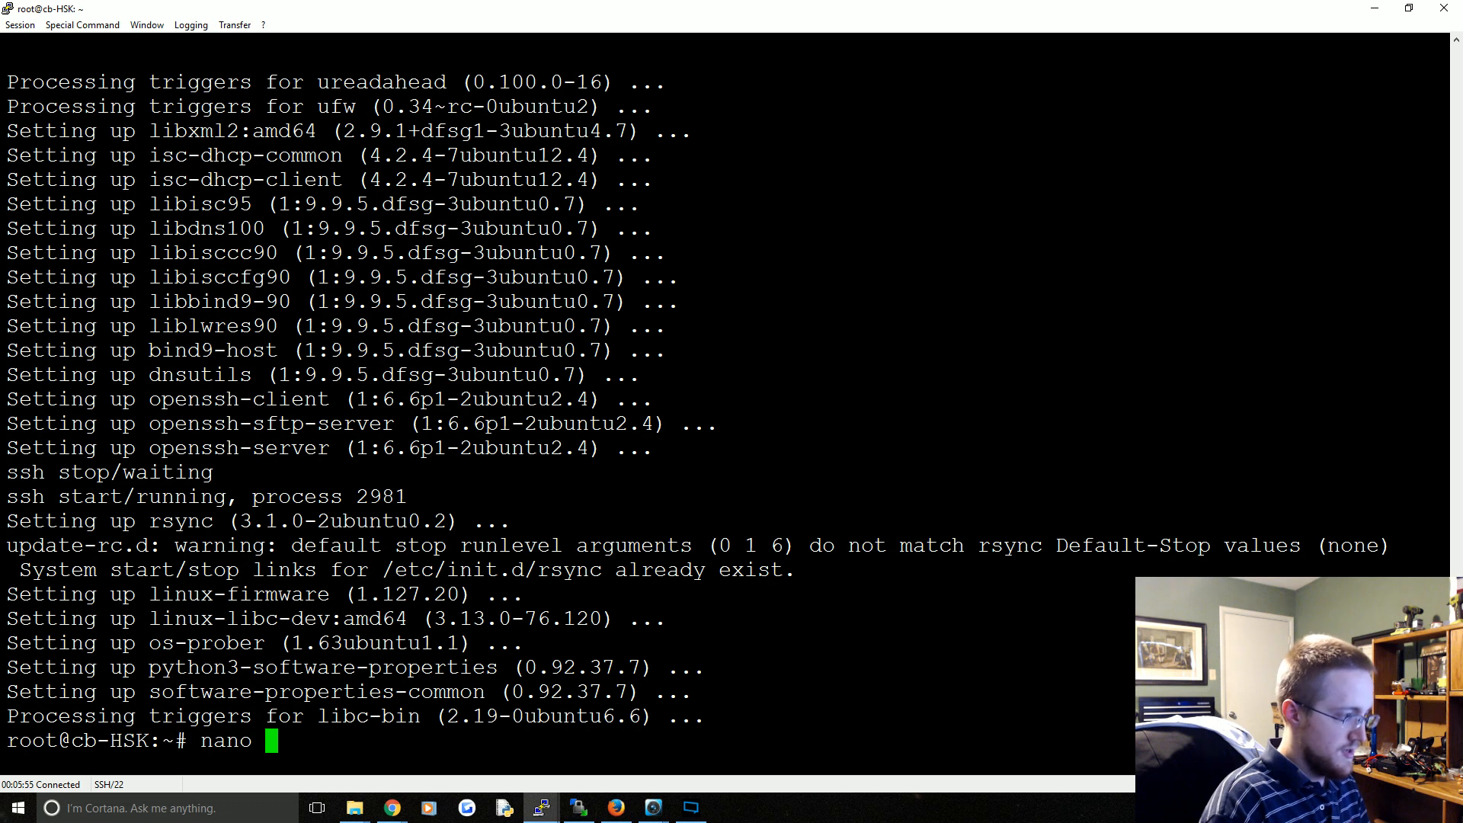
text(/etc/)
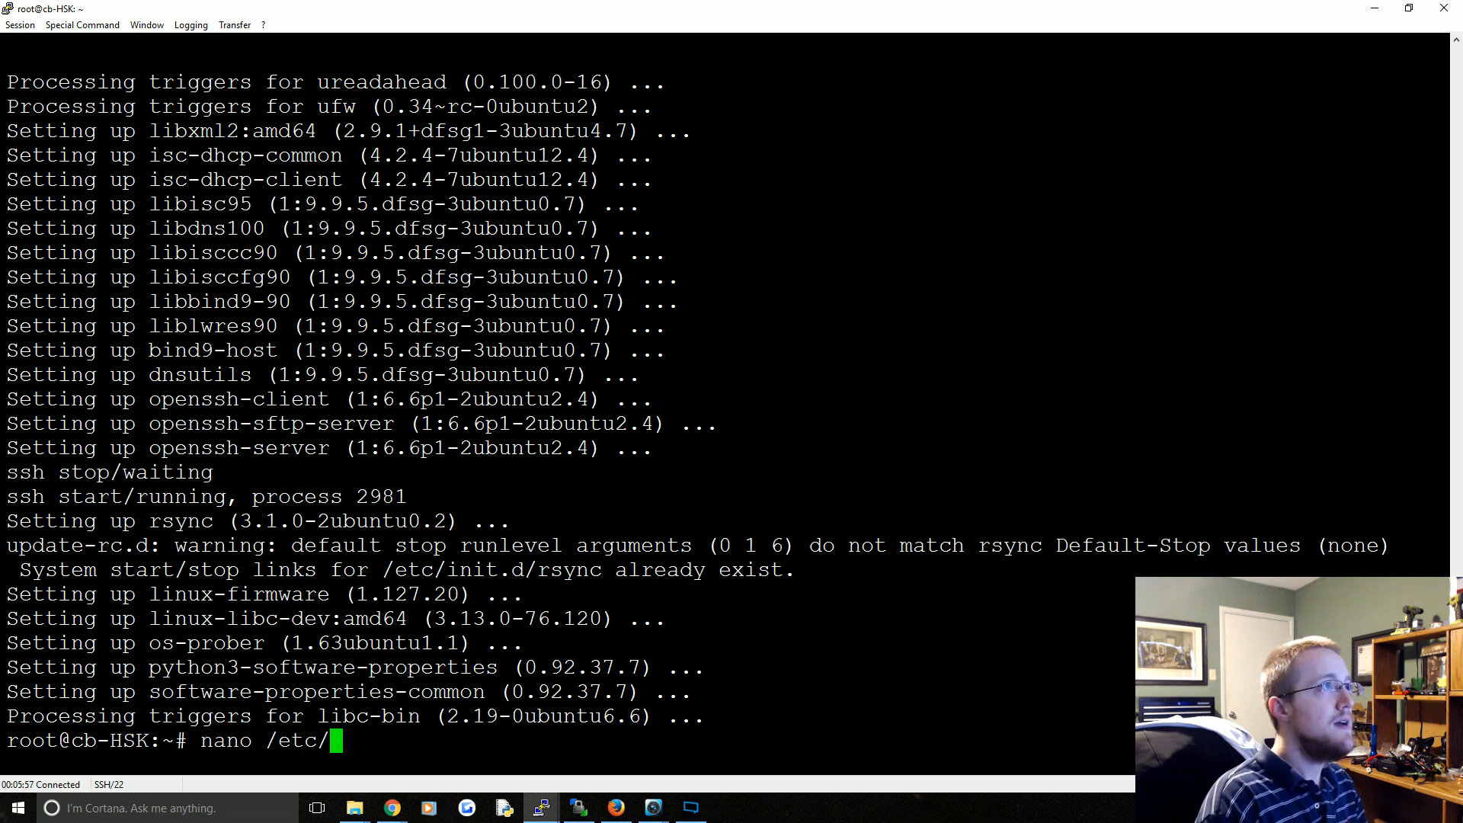
text(apache2/sites-)
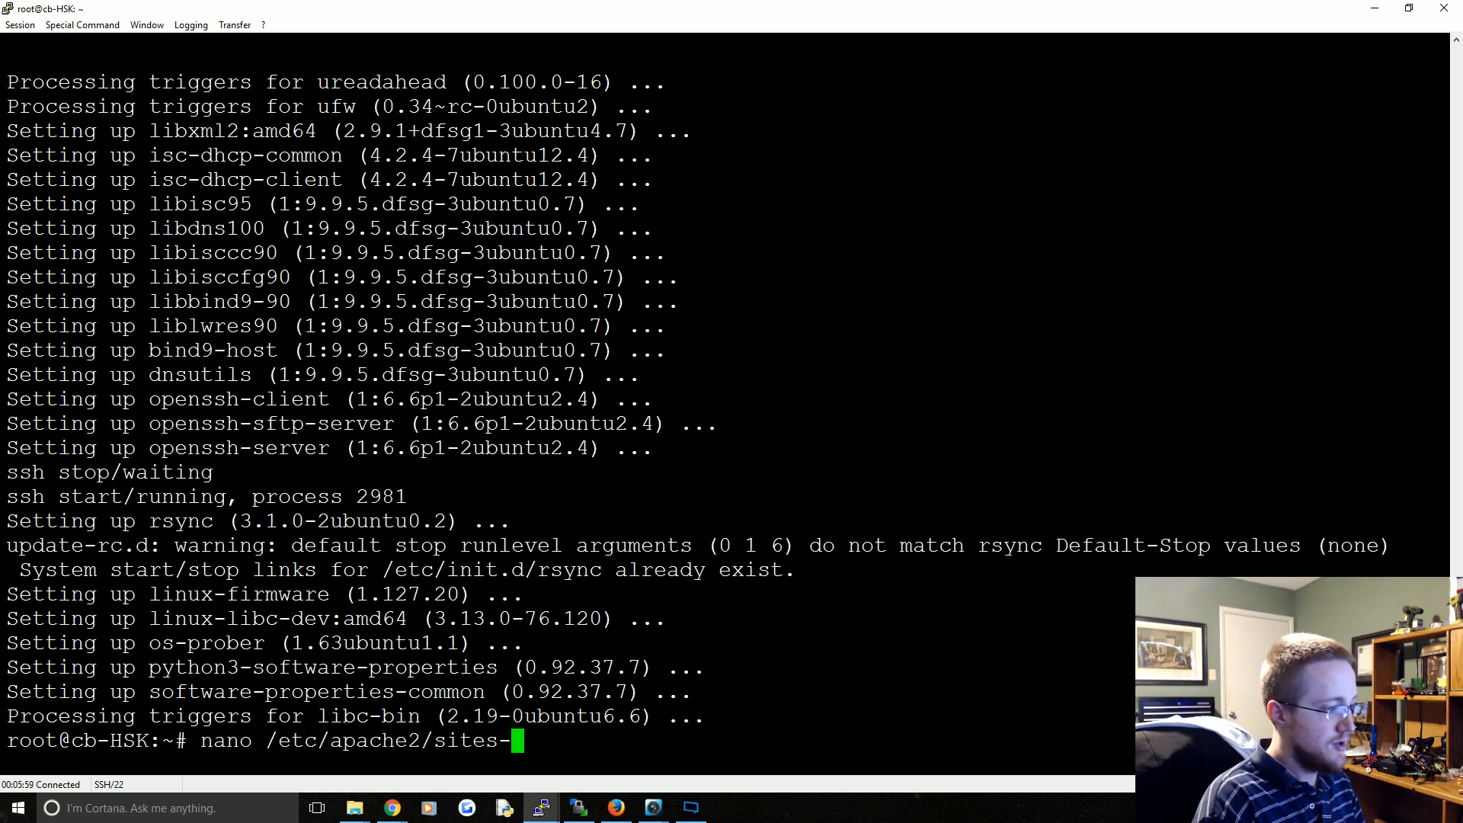
text(available/)
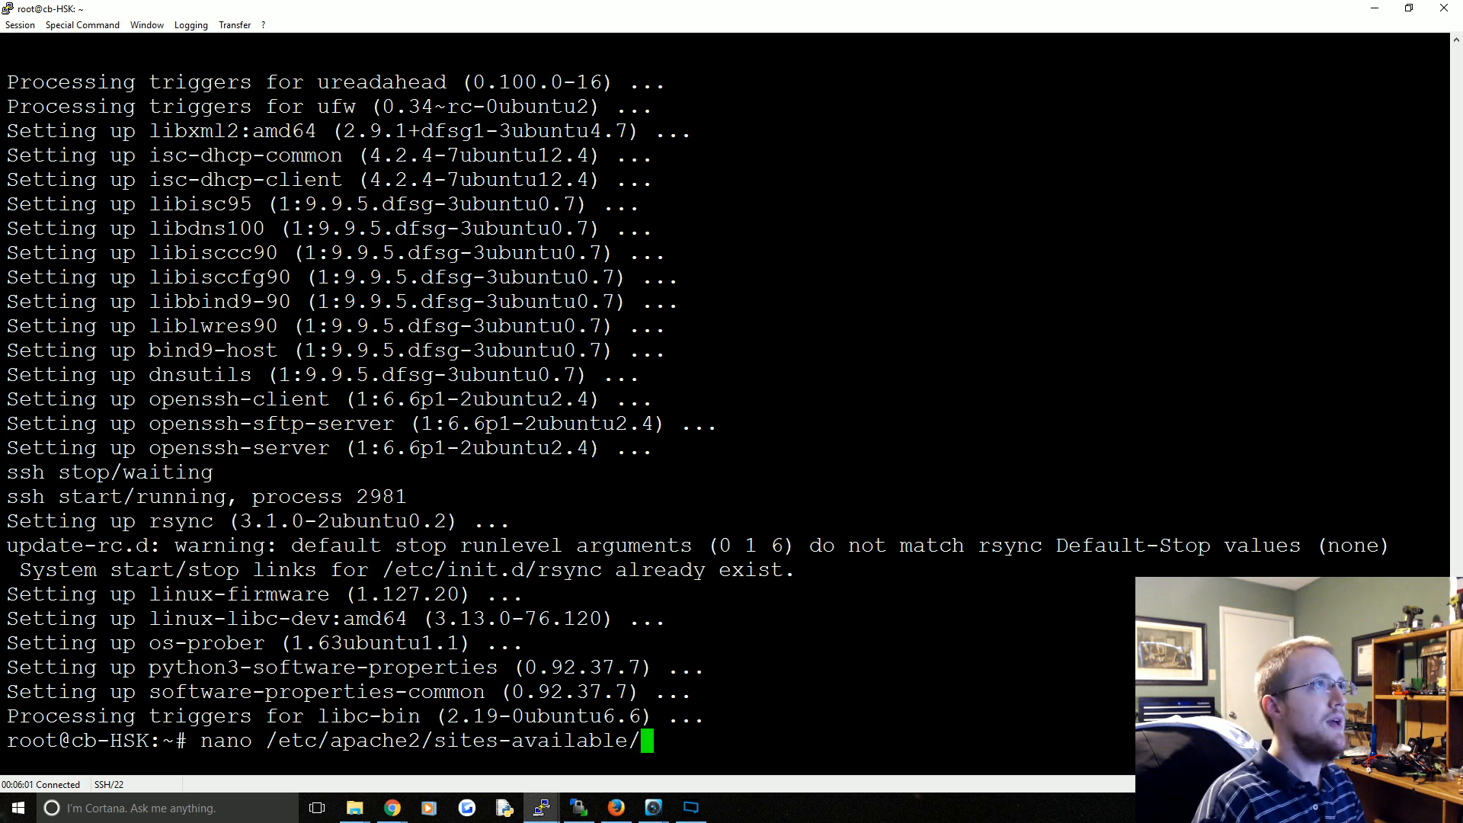
text(FlaskApp.conf)
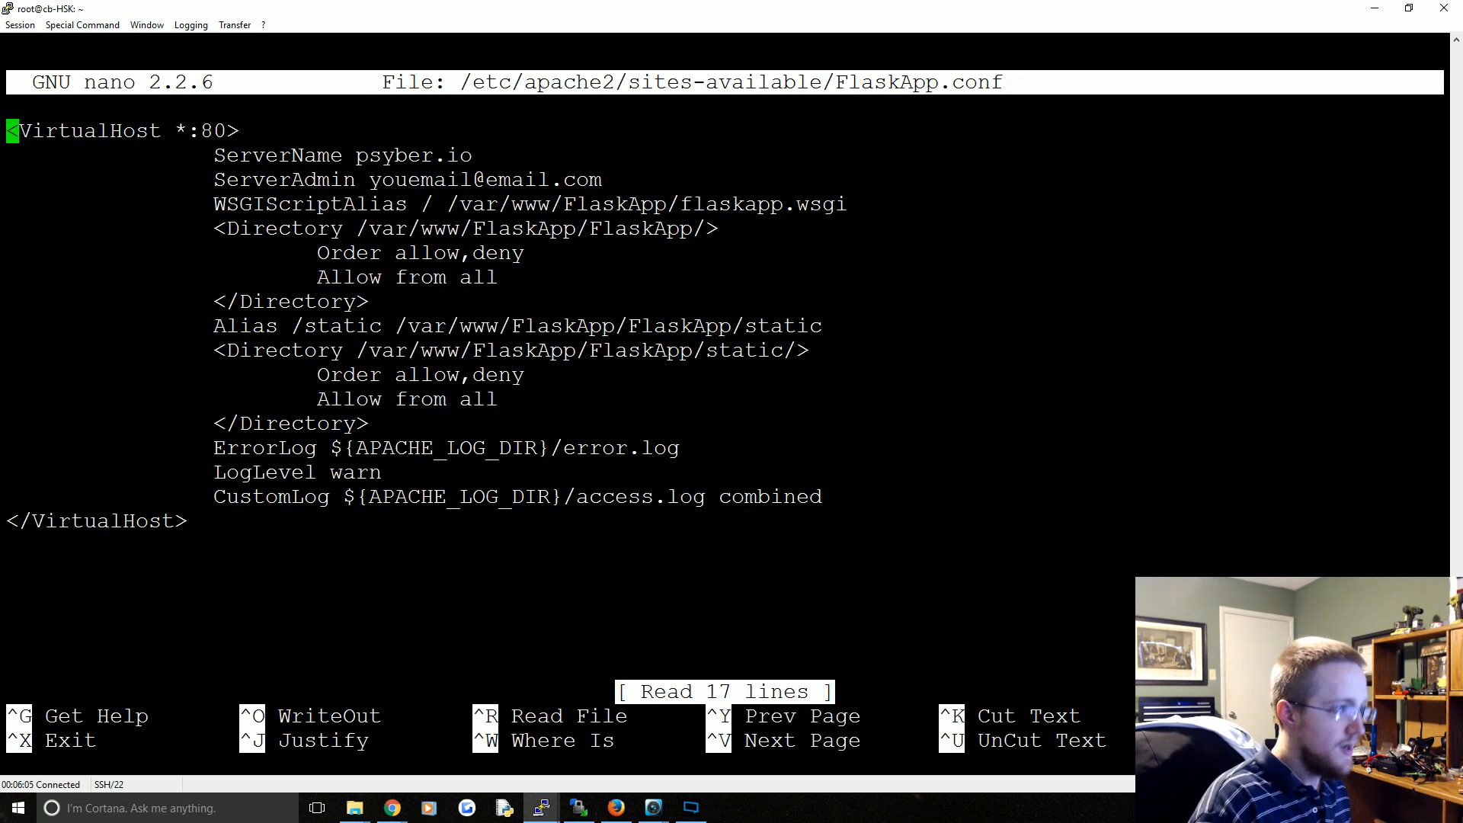
key(Down)
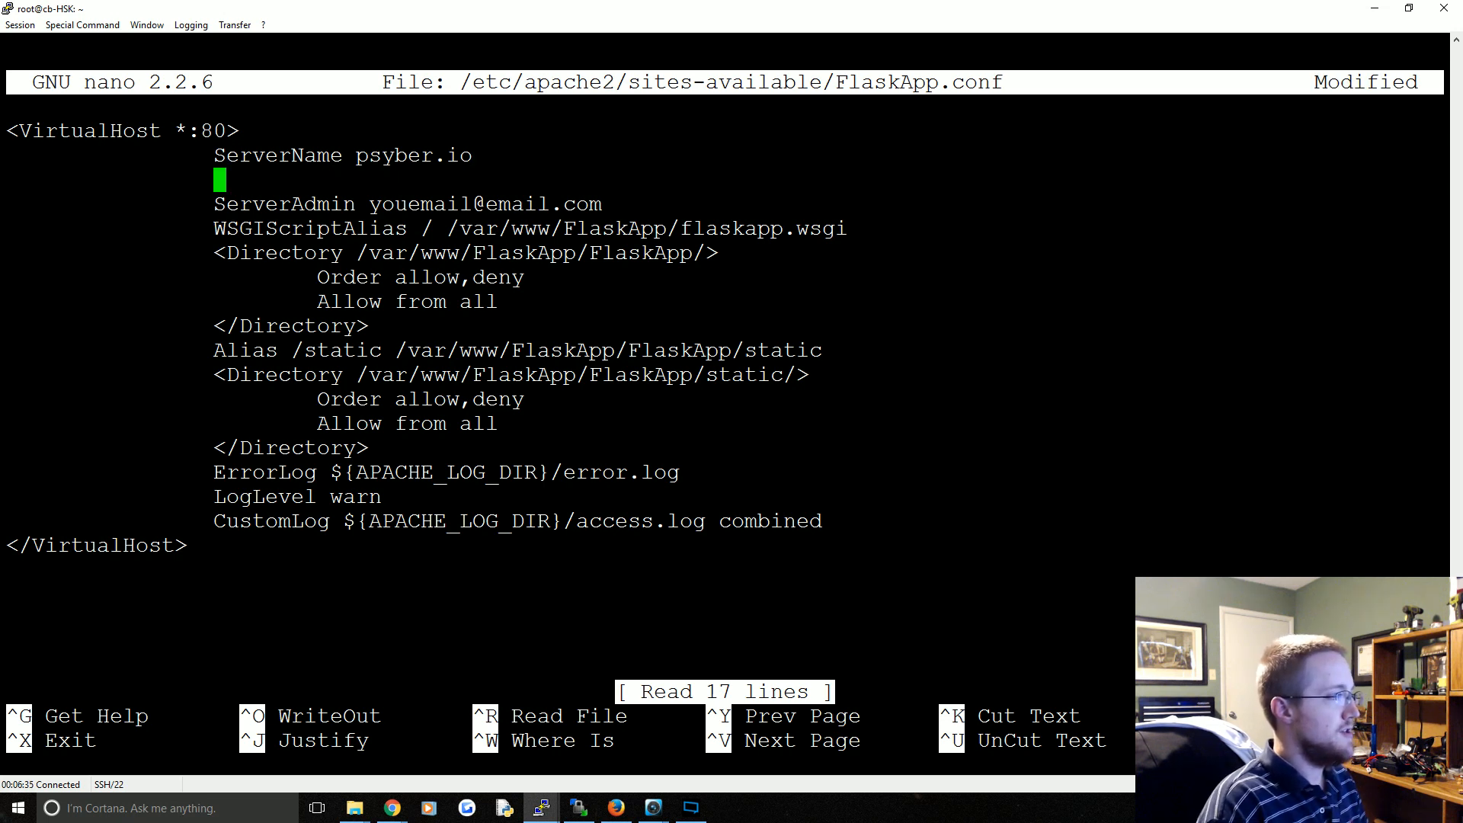
text(ServerAlias)
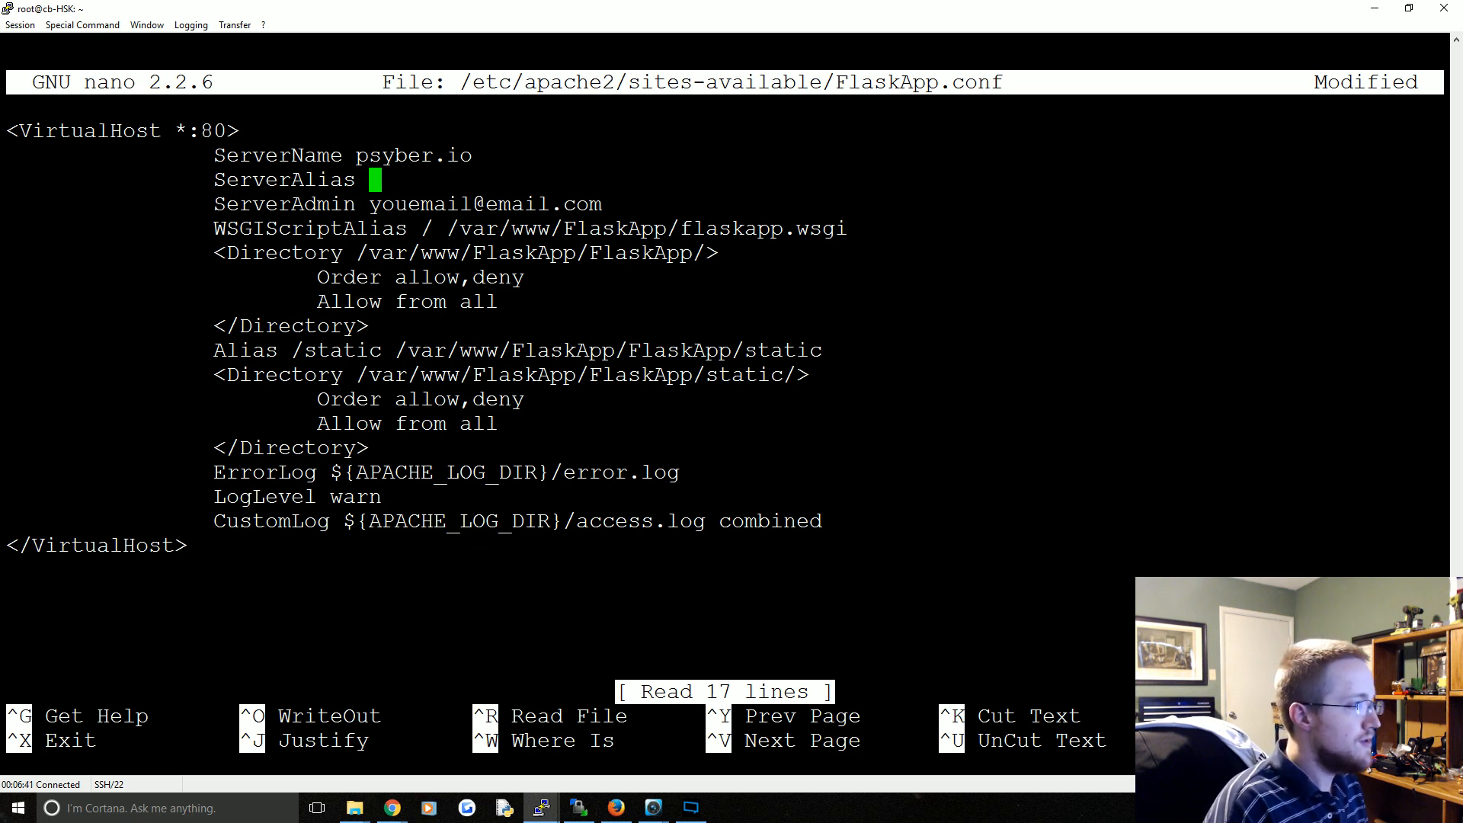
text(ww)
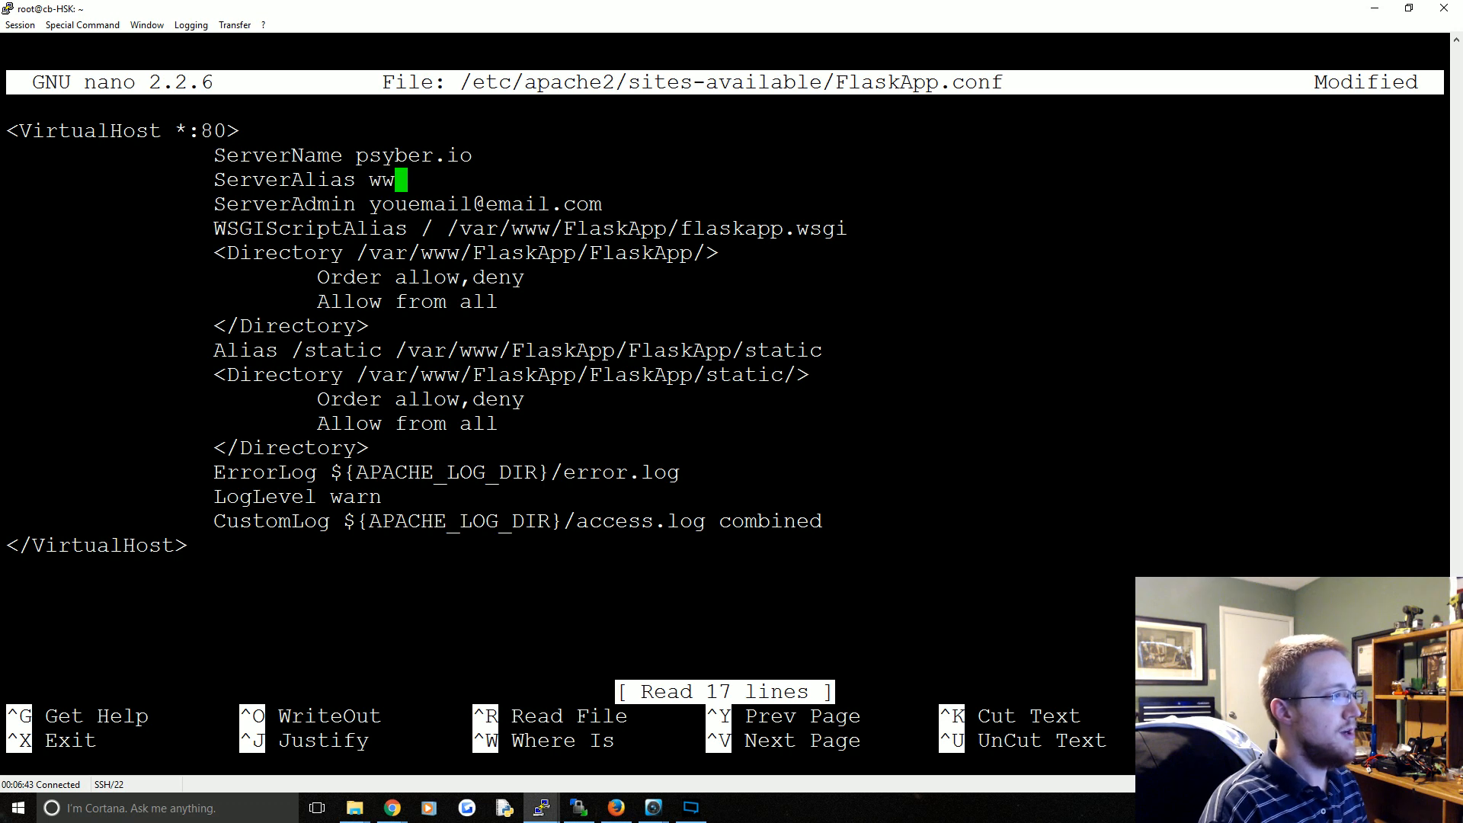
text(w.psyber.)
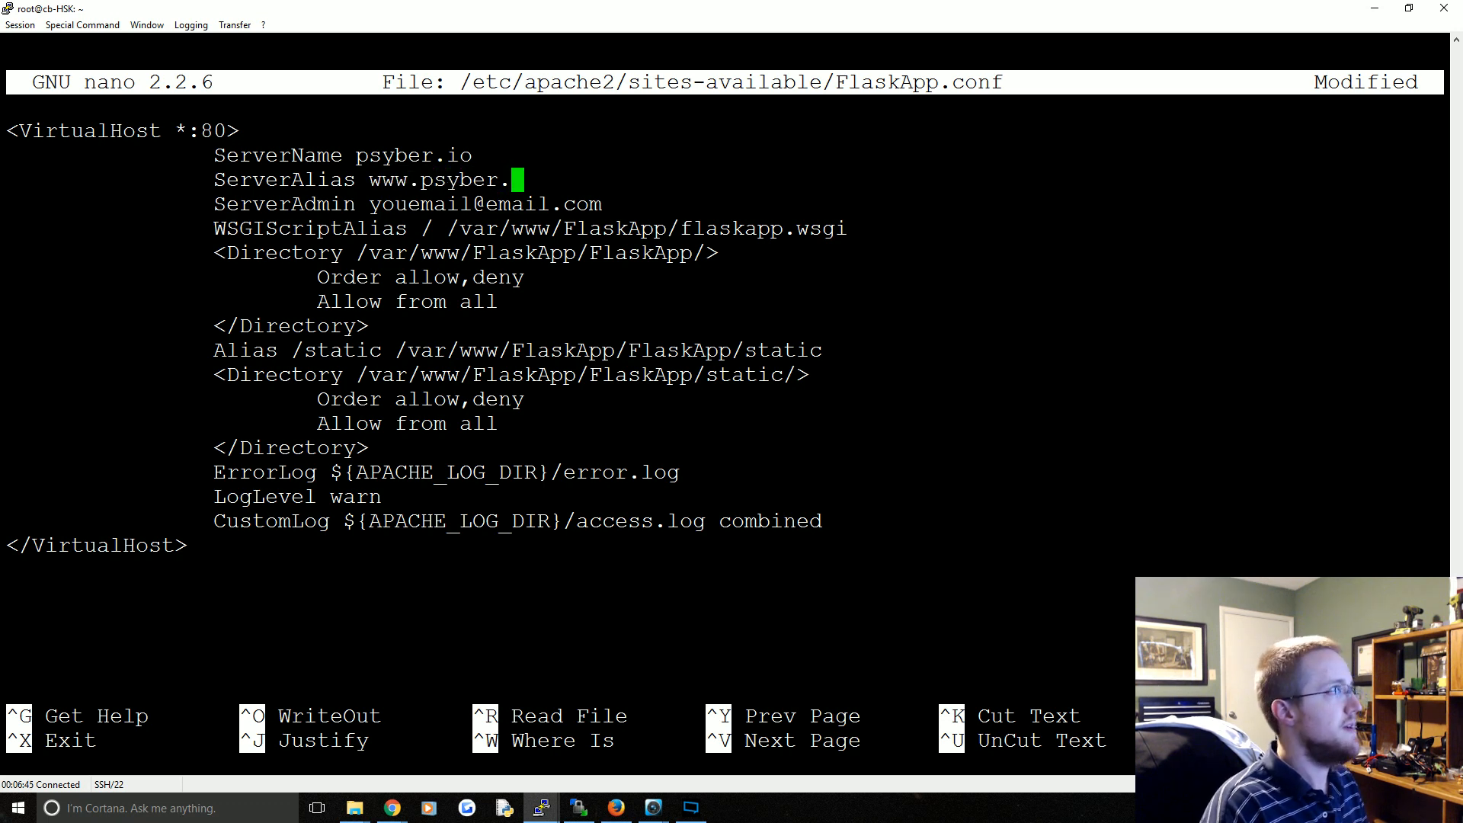
text(io)
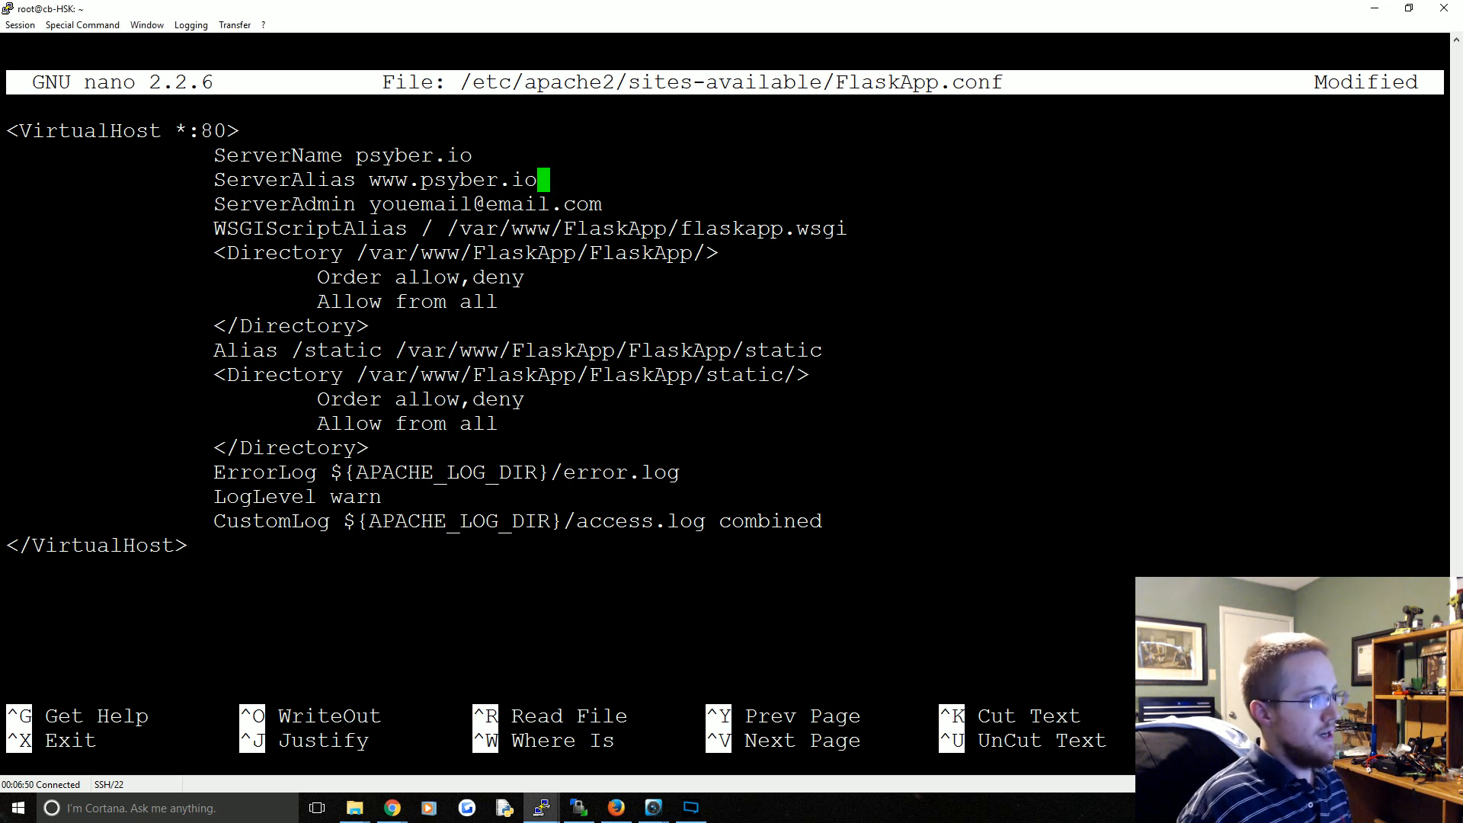
key(ctrl+o)
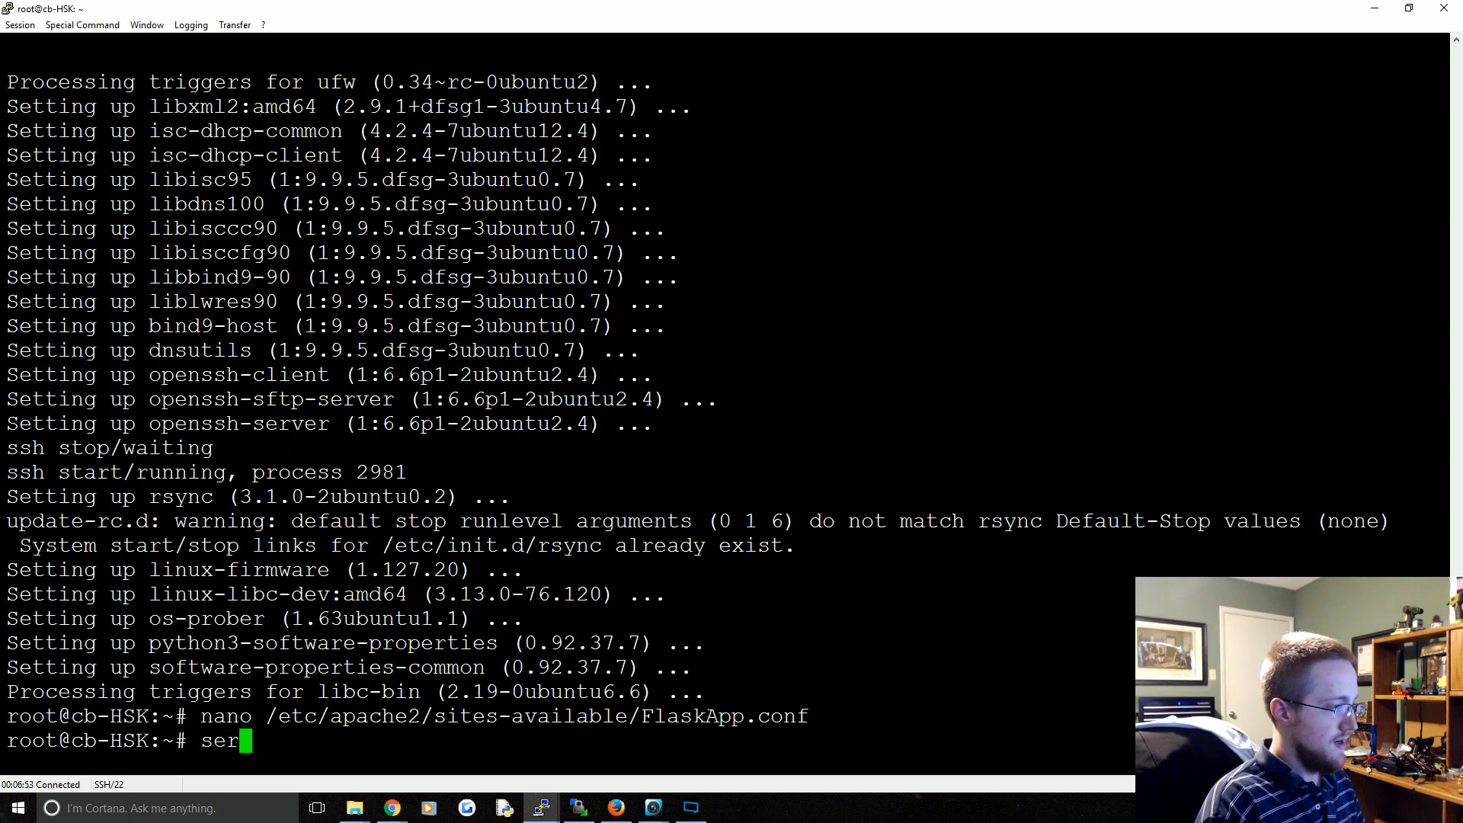
text(vice apache2 r)
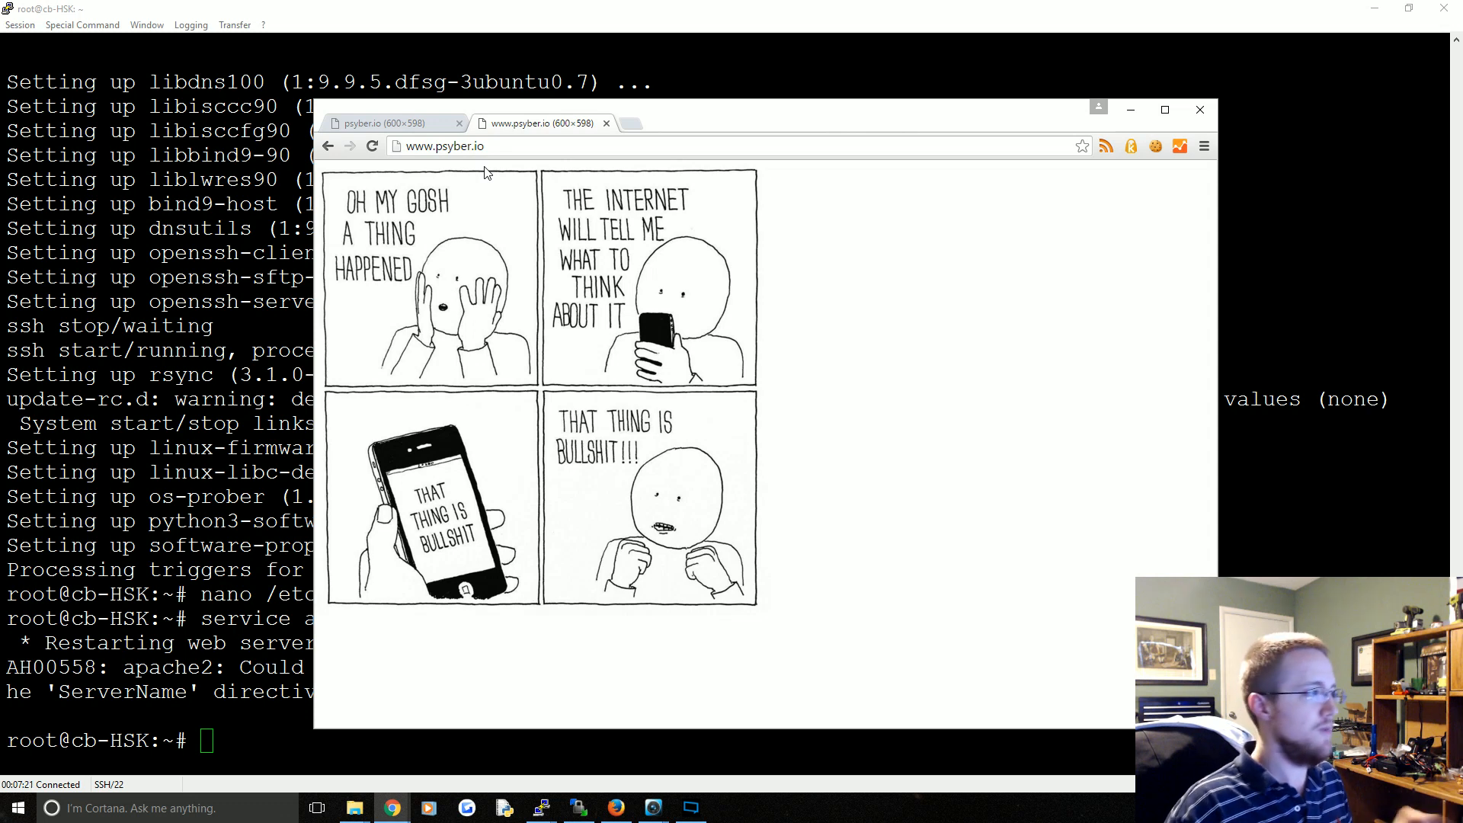
click(1199, 109)
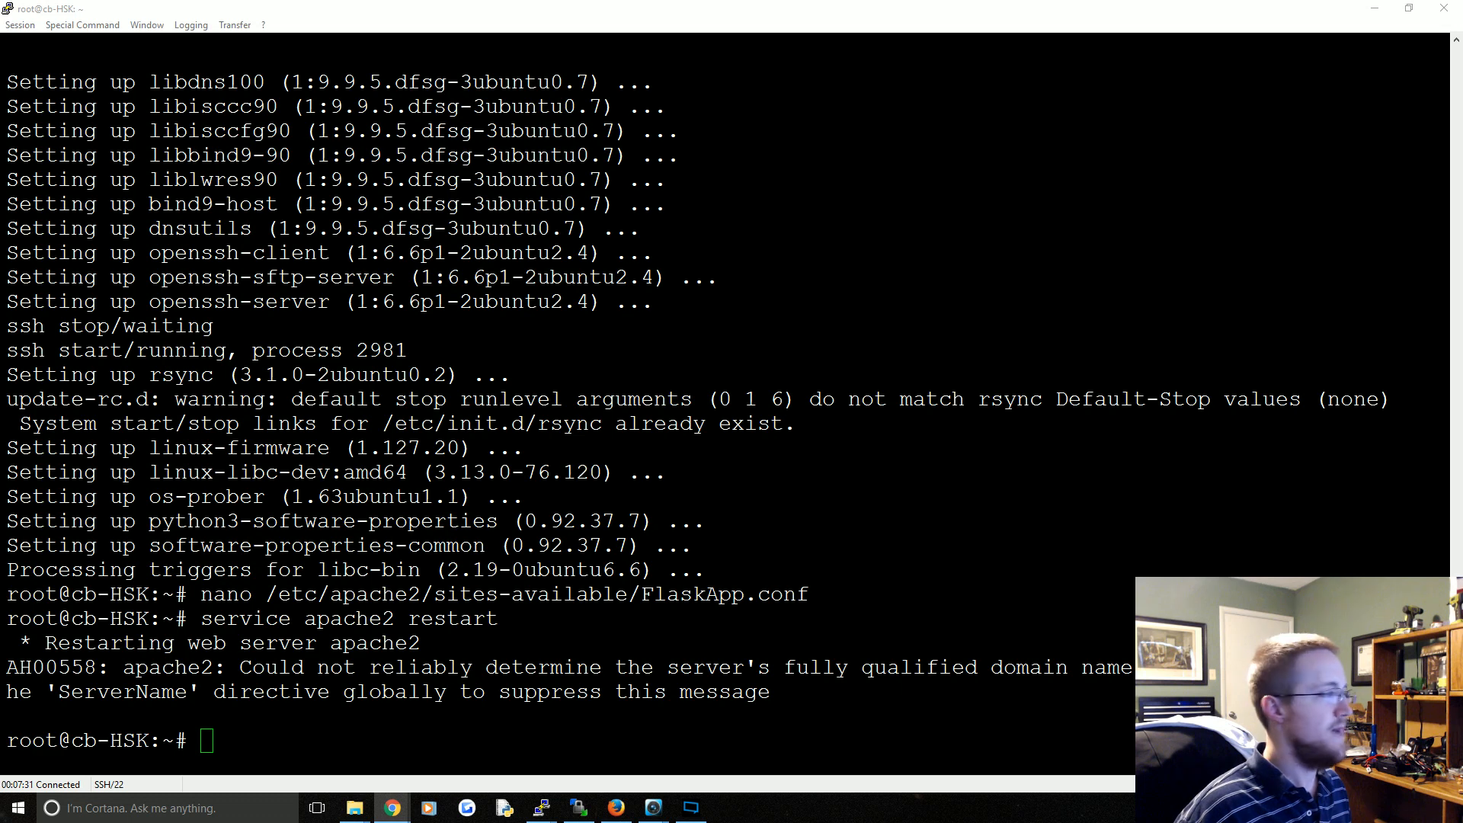
click(391, 786)
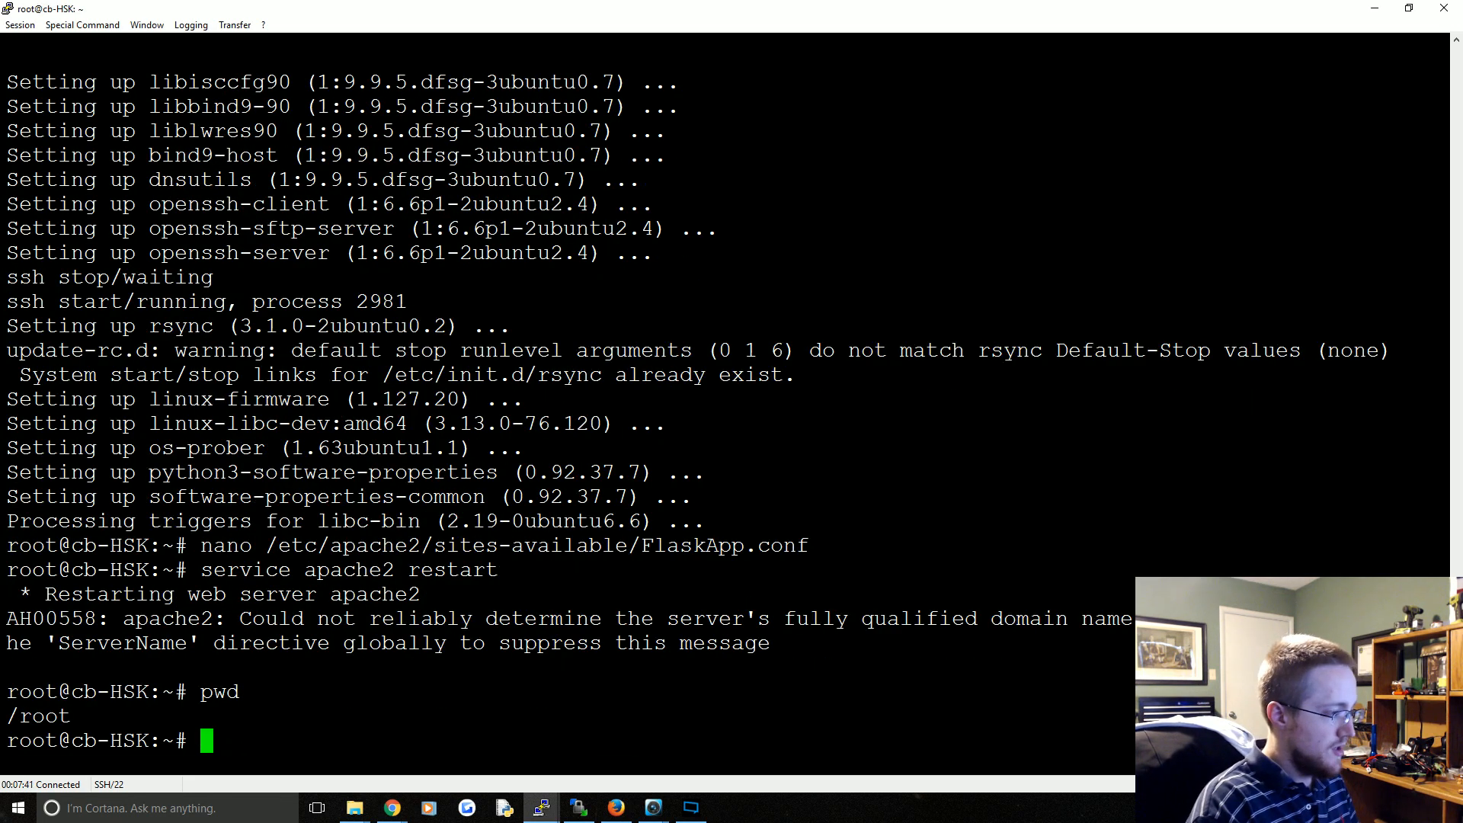
List the home directory and create the /letsencrypt folder with mkdir
text(cd /var)
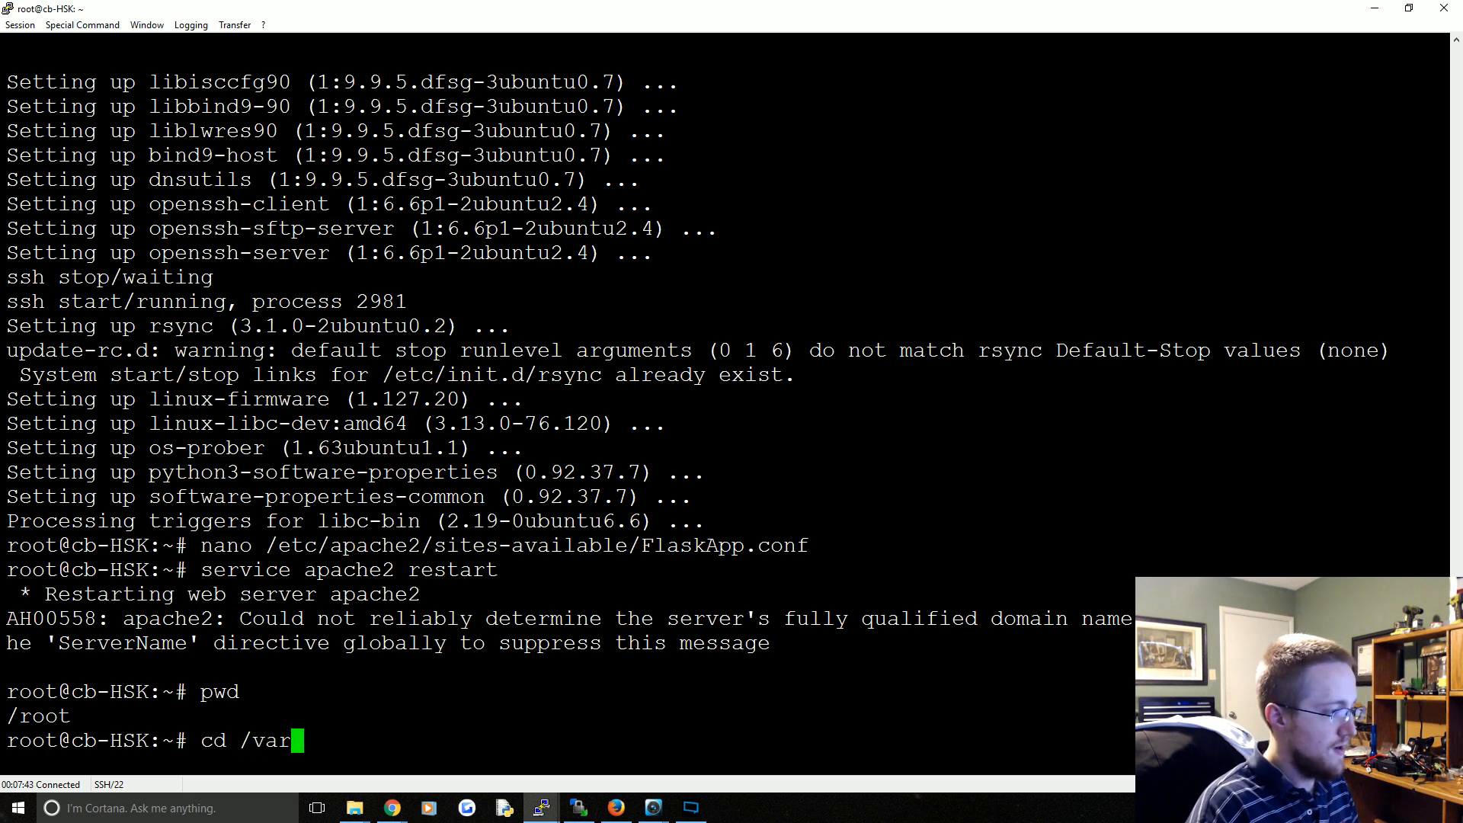
key(BackSpace)
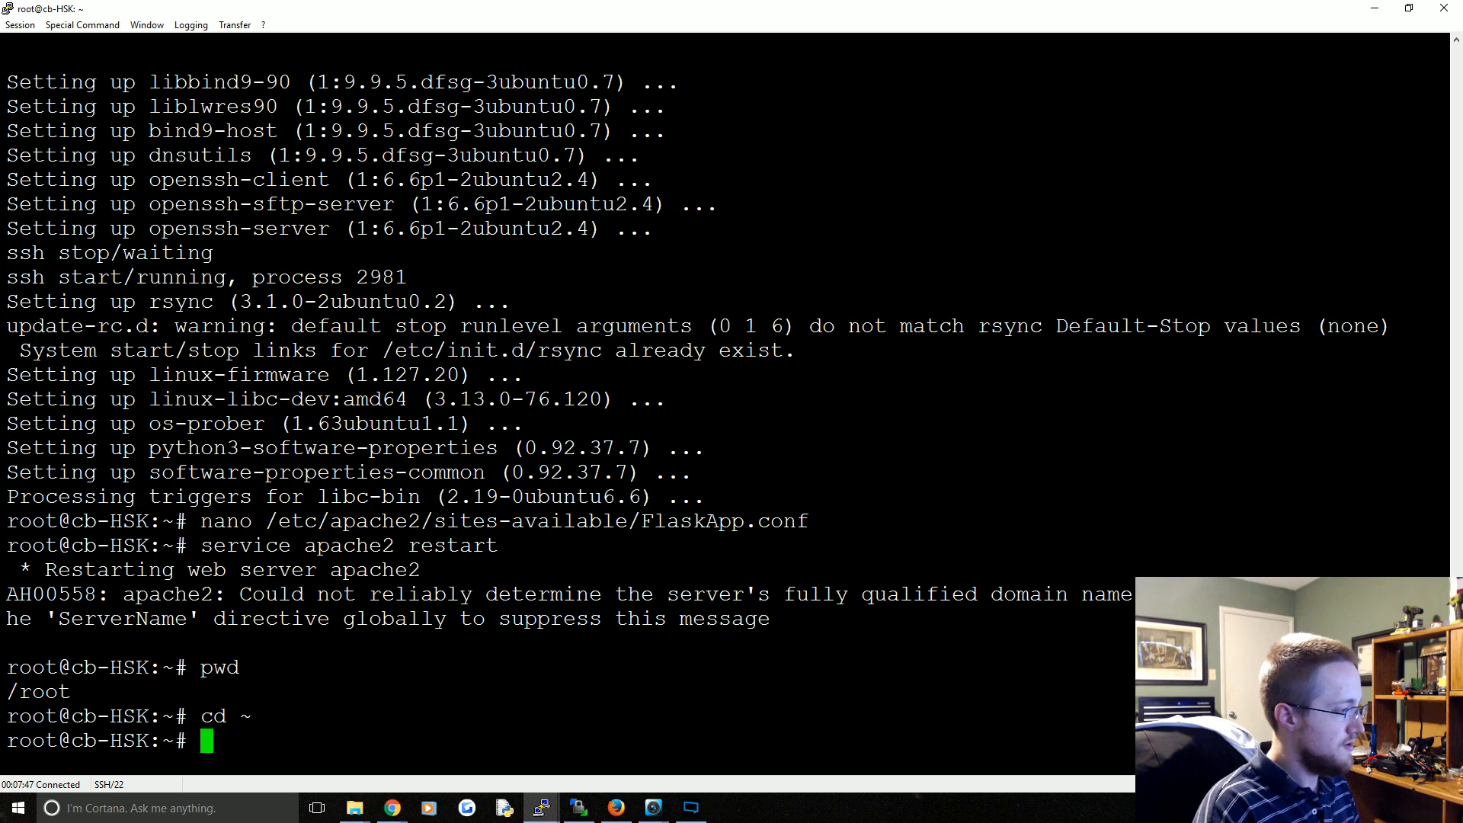
text(ls)
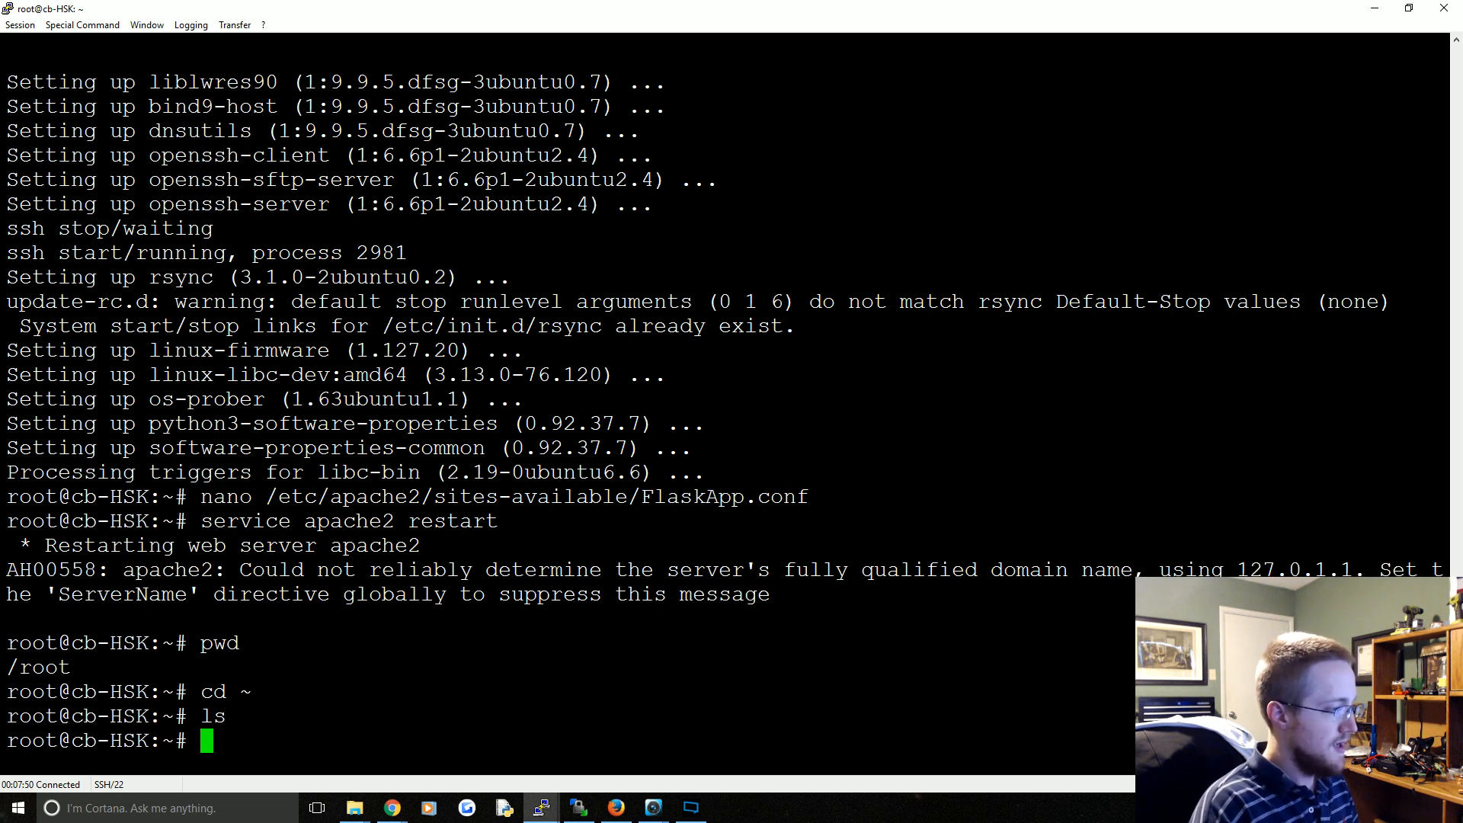
text(cd)
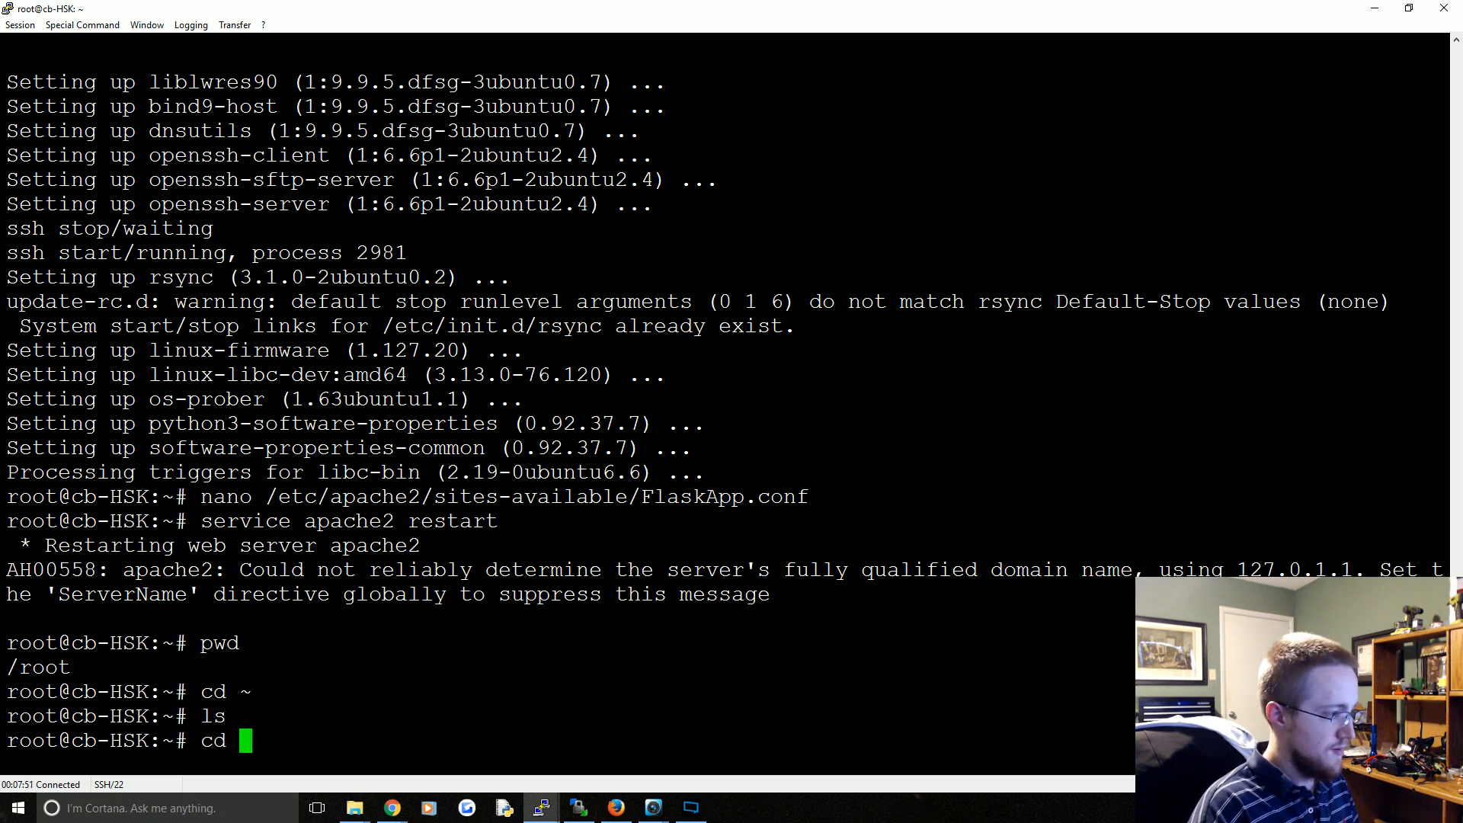
text(/)
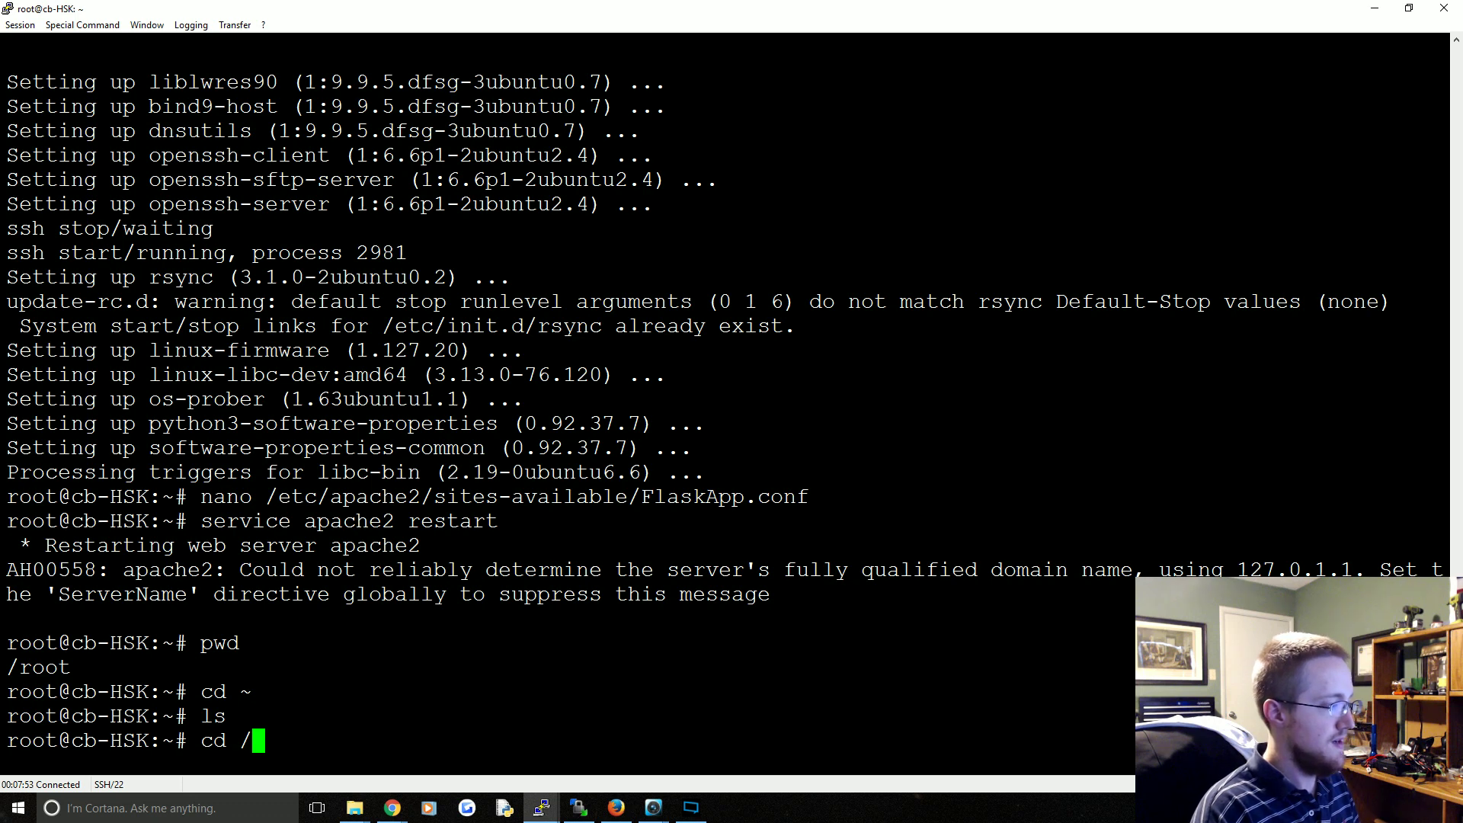
text(lets)
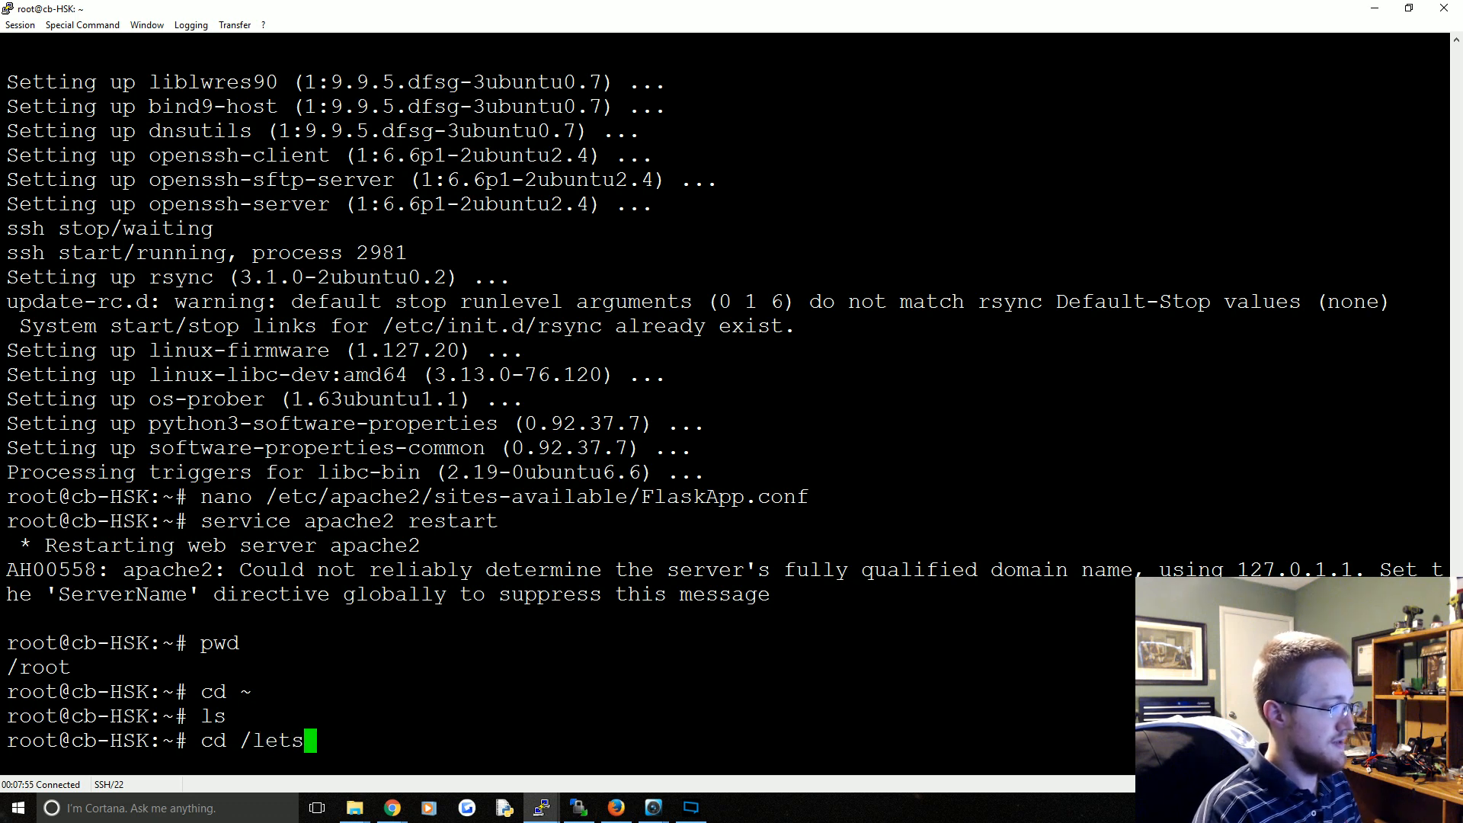
text(encrypt)
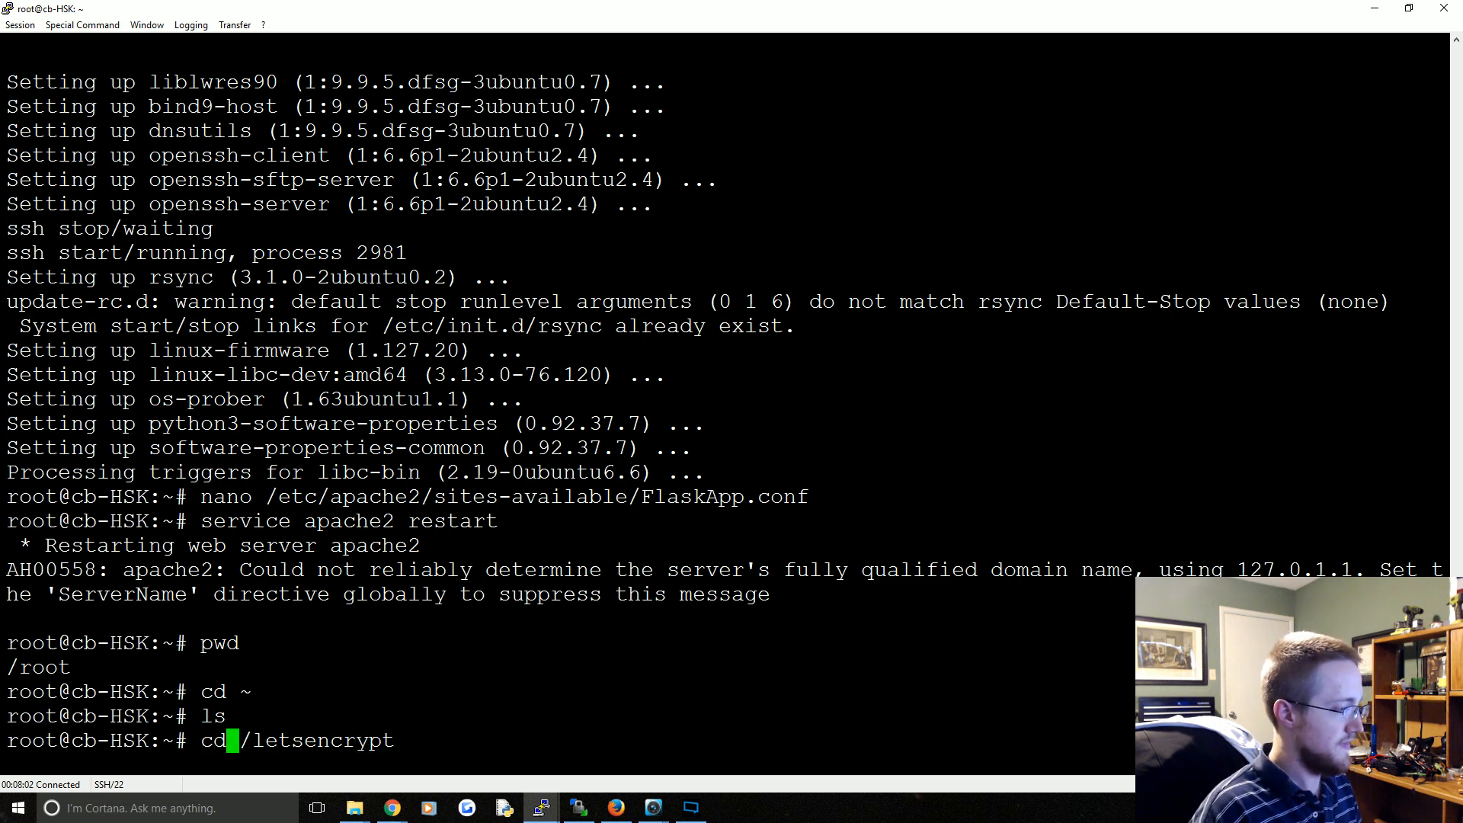
text(mkdir)
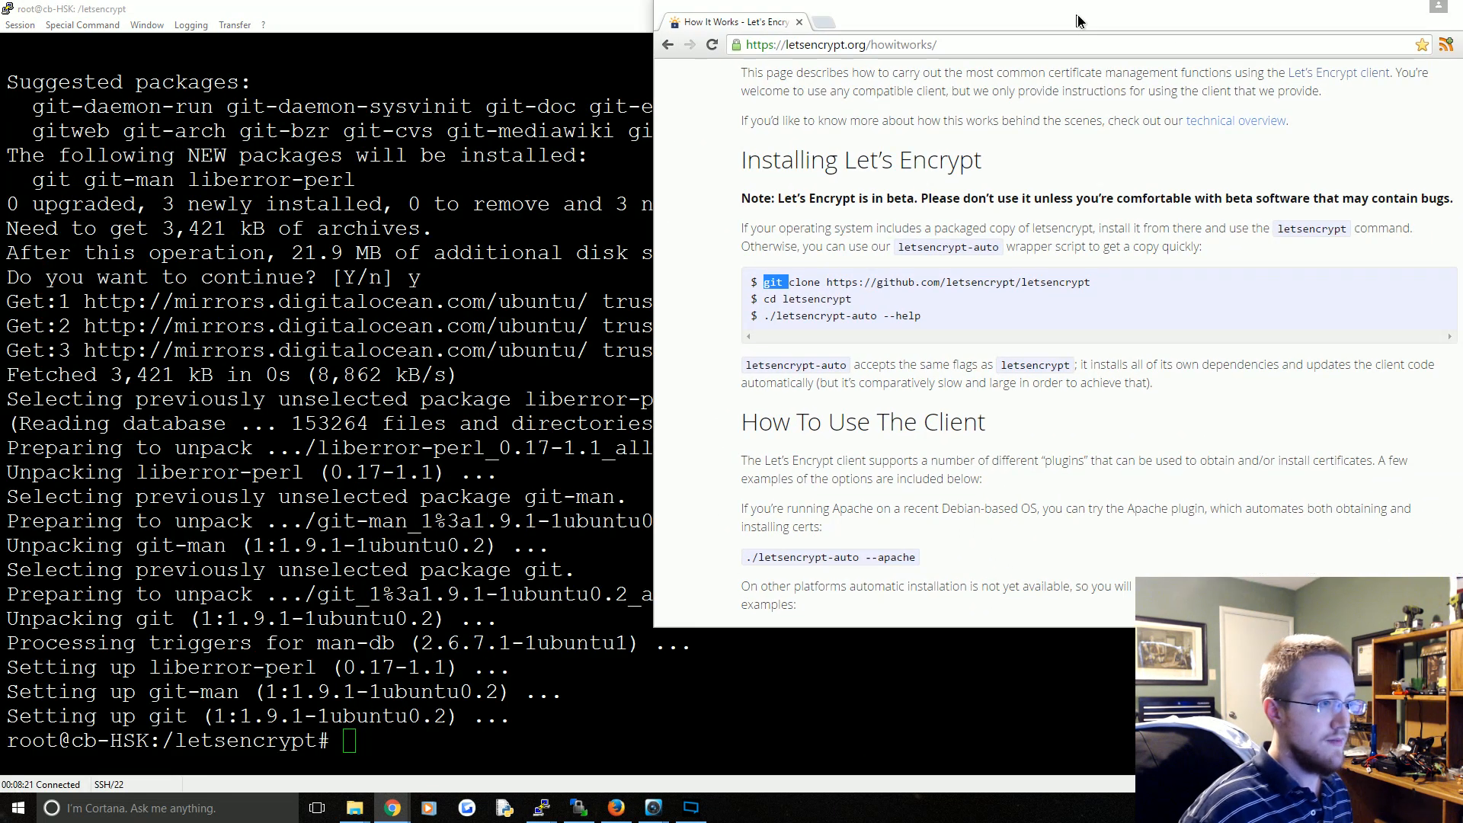
drag(765, 281, 1088, 281)
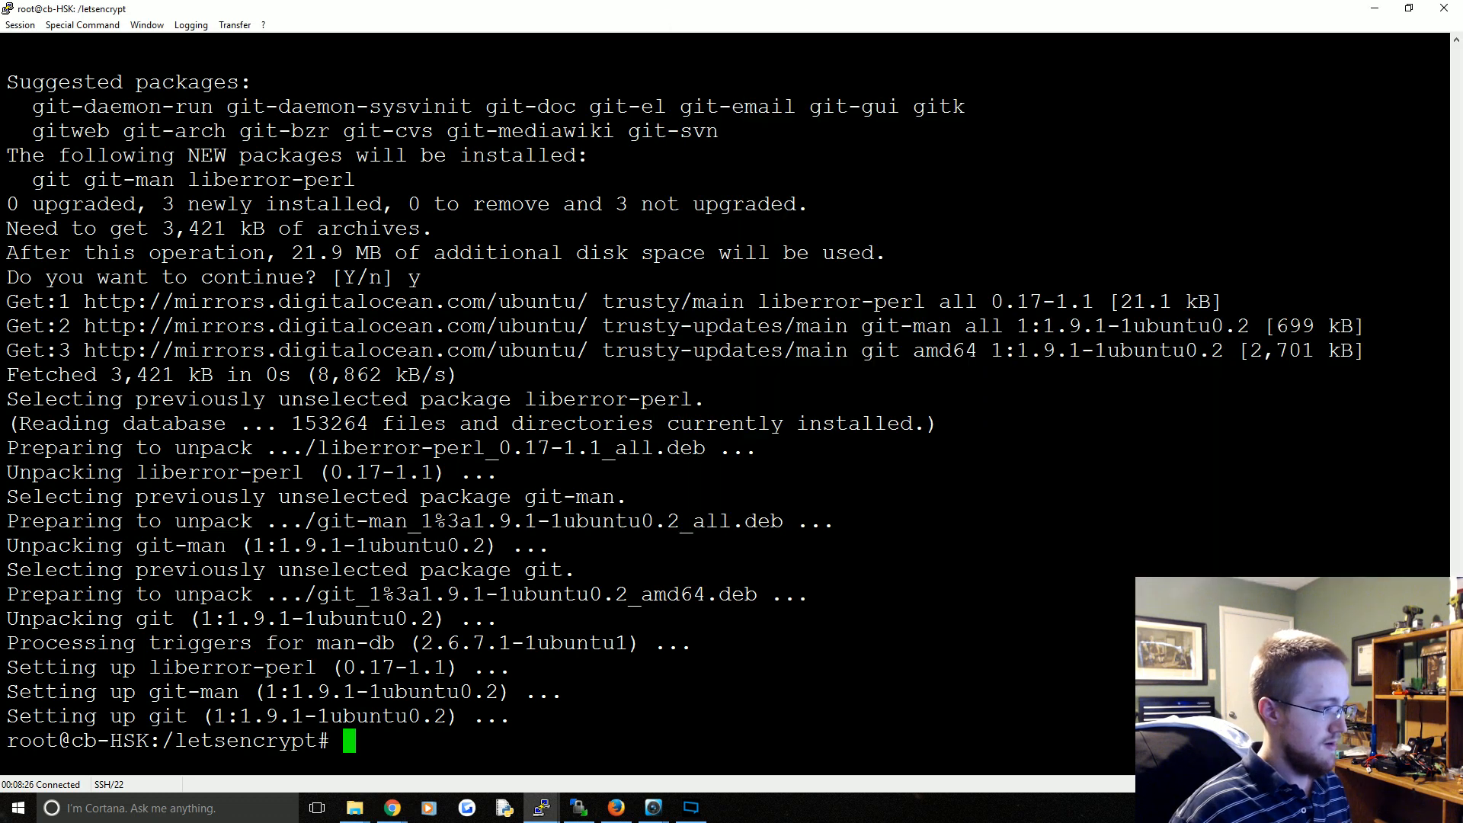
text(git clone https://github.com/letsencrypt/letsencrypt)
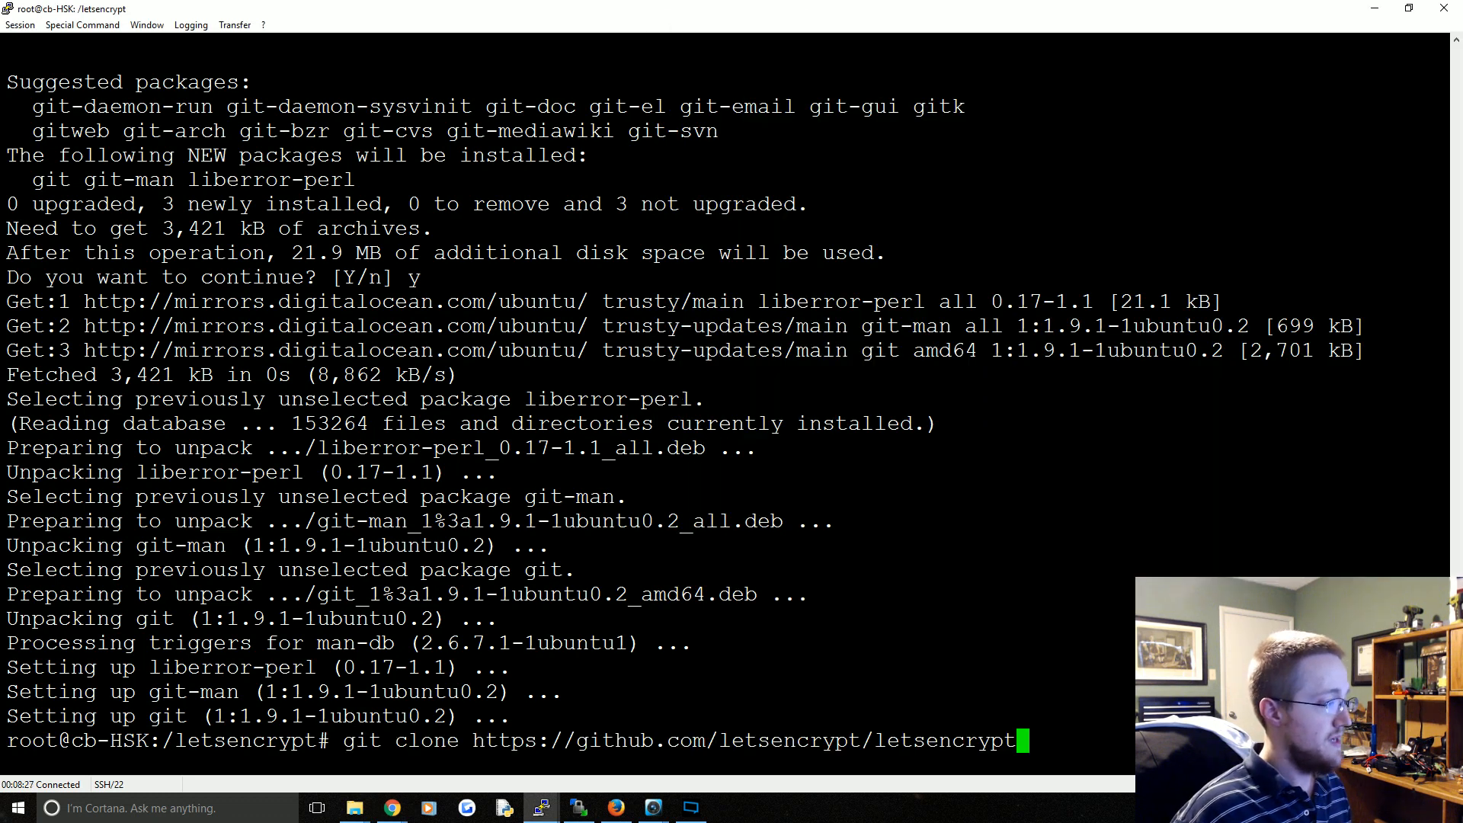
key(Return)
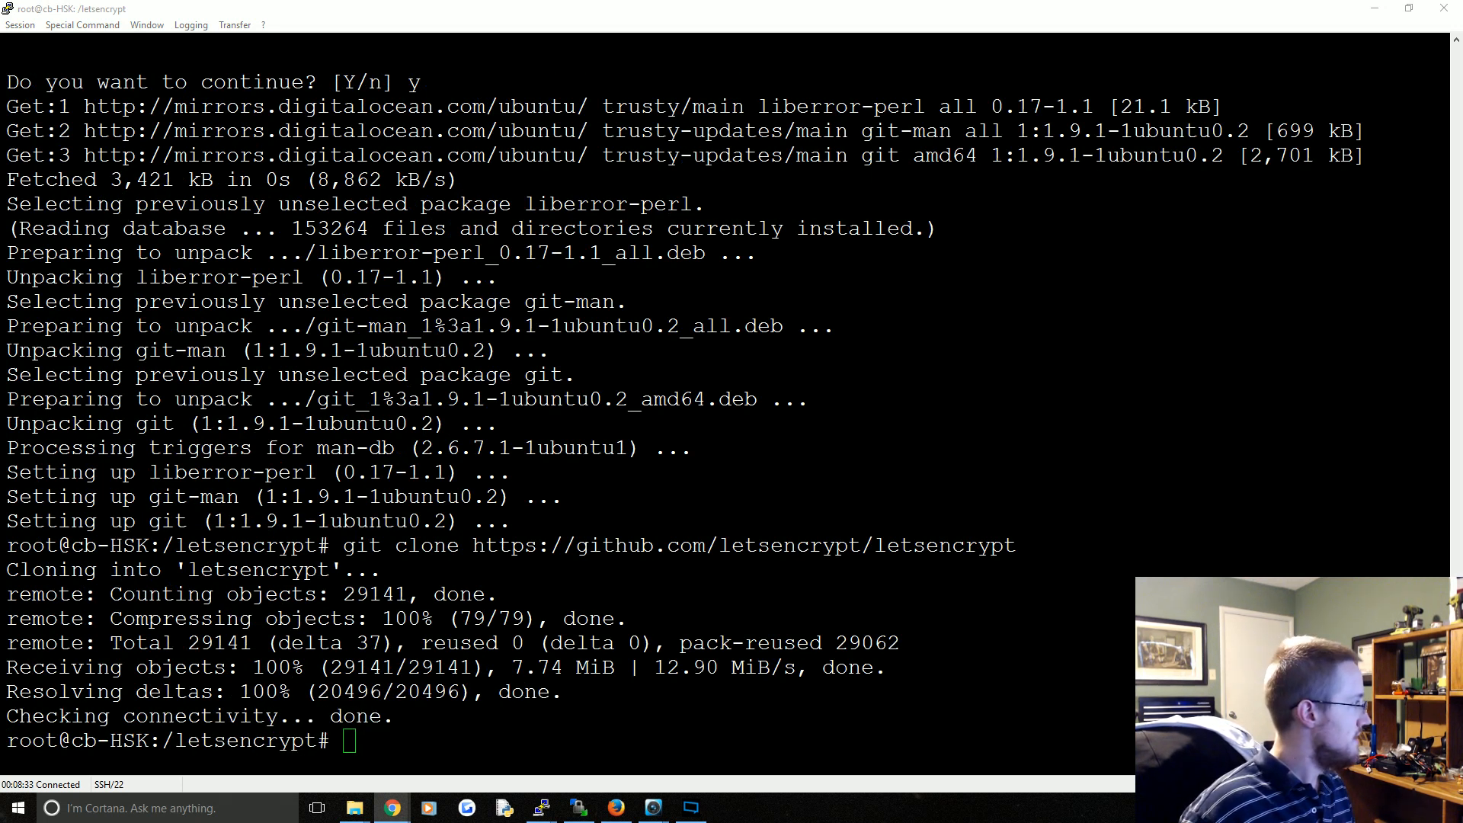
text(cd letsencrypt/)
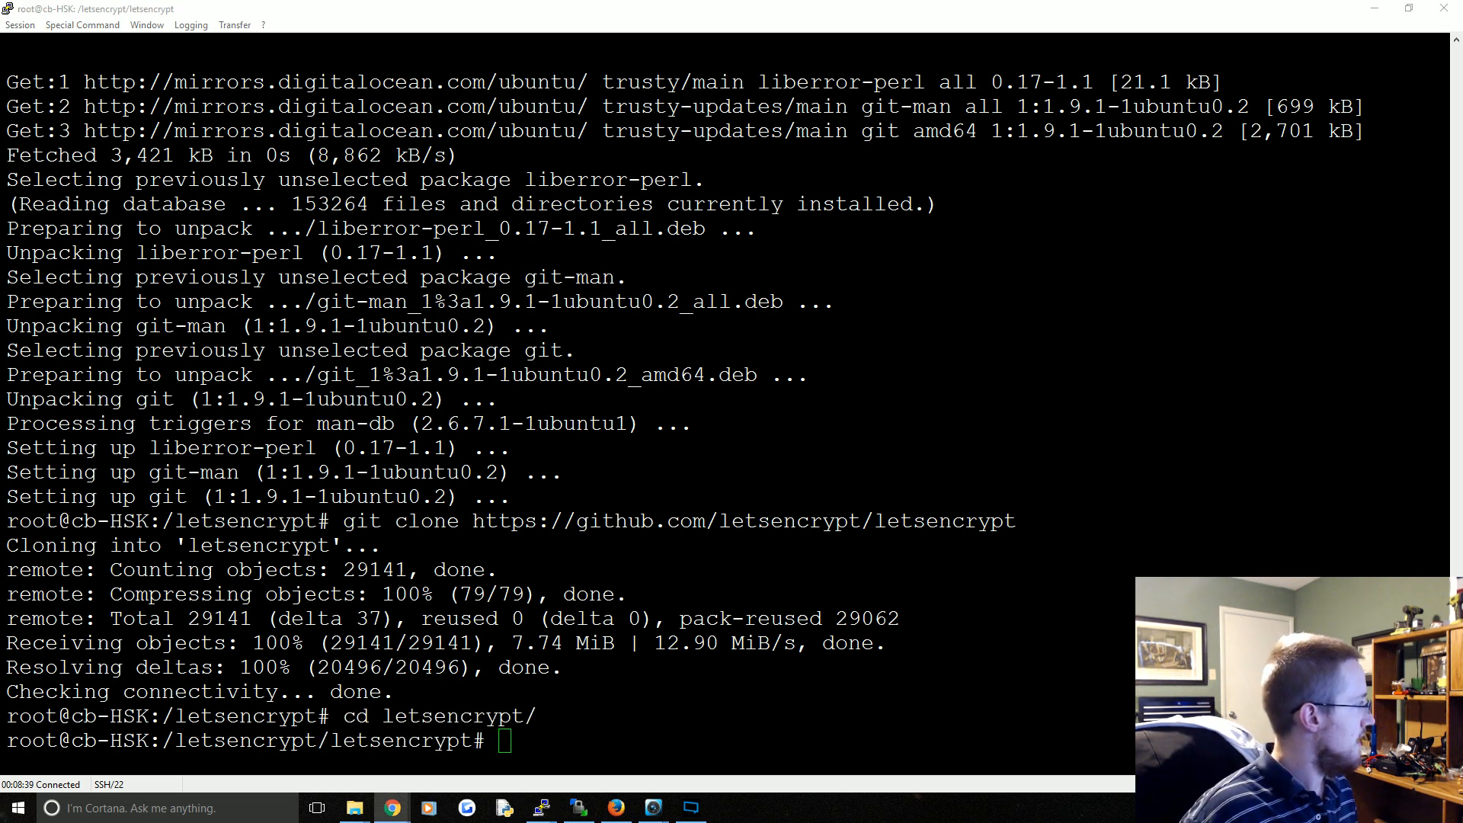
Run ./letsencrypt-auto --help to list subcommands and Apache, standalone, webroot plugins
text(./letsencrypt-auto --help)
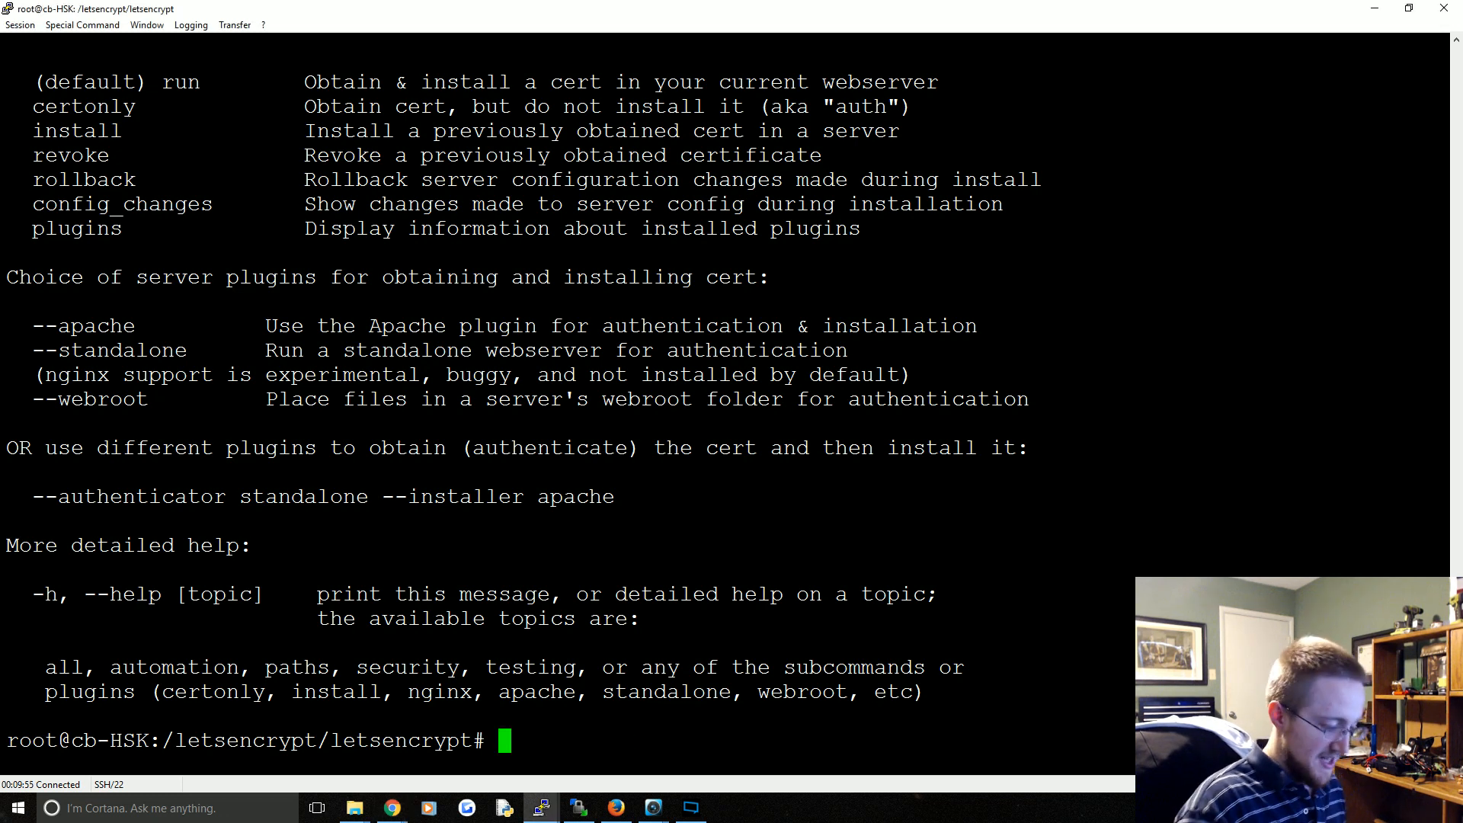
text(./)
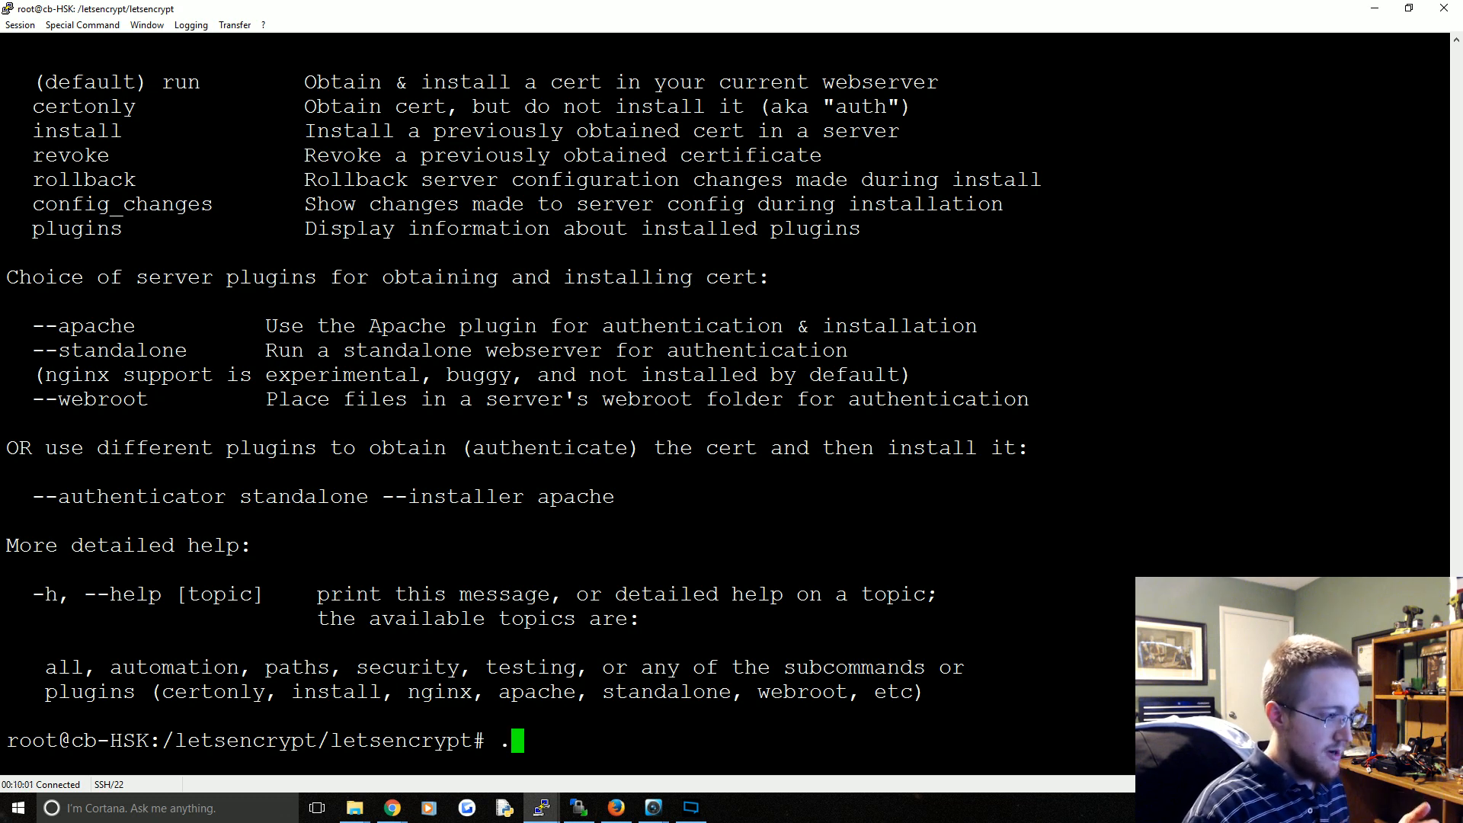
text(/lets)
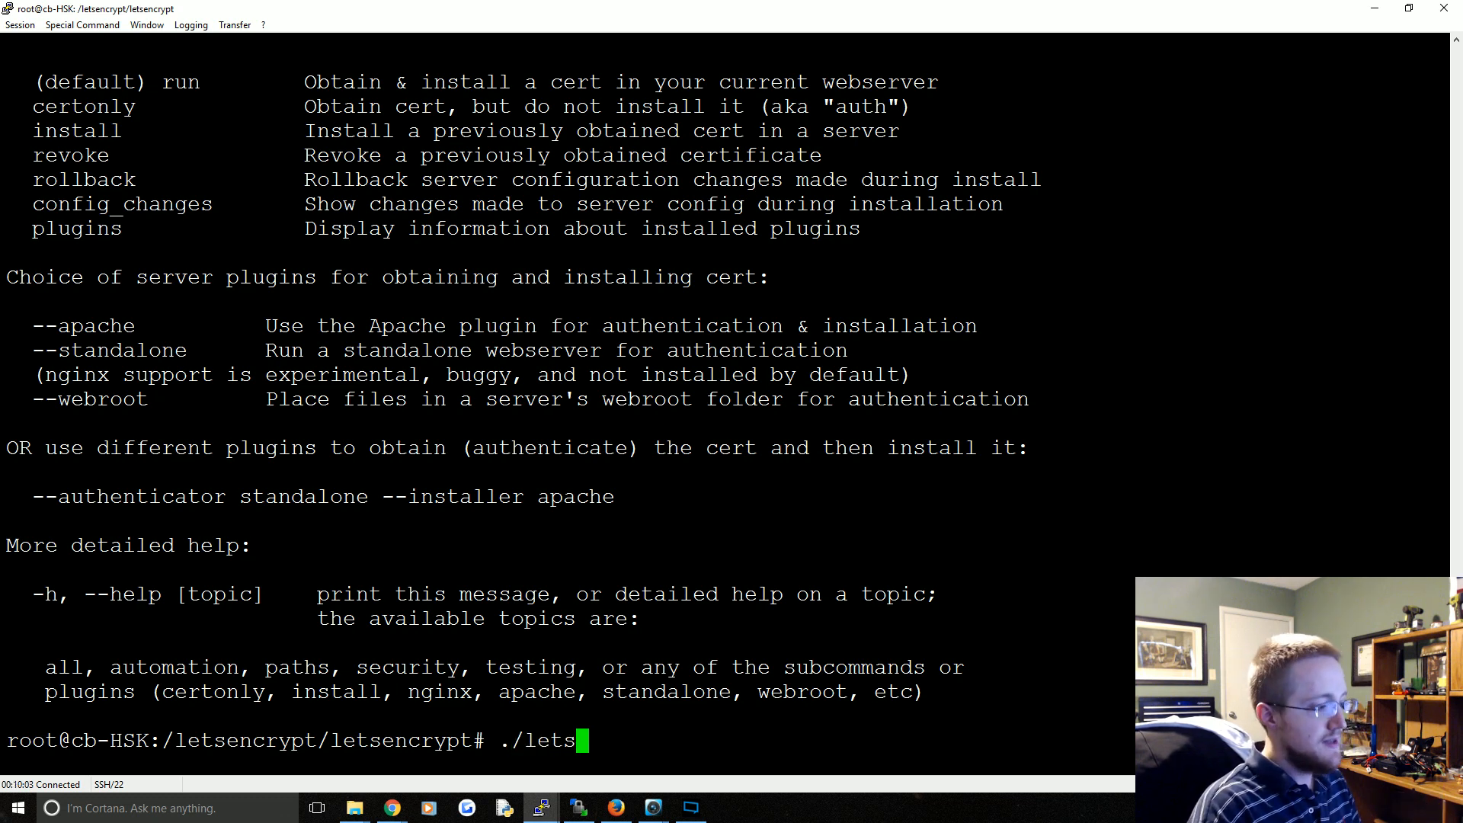
text(encryp)
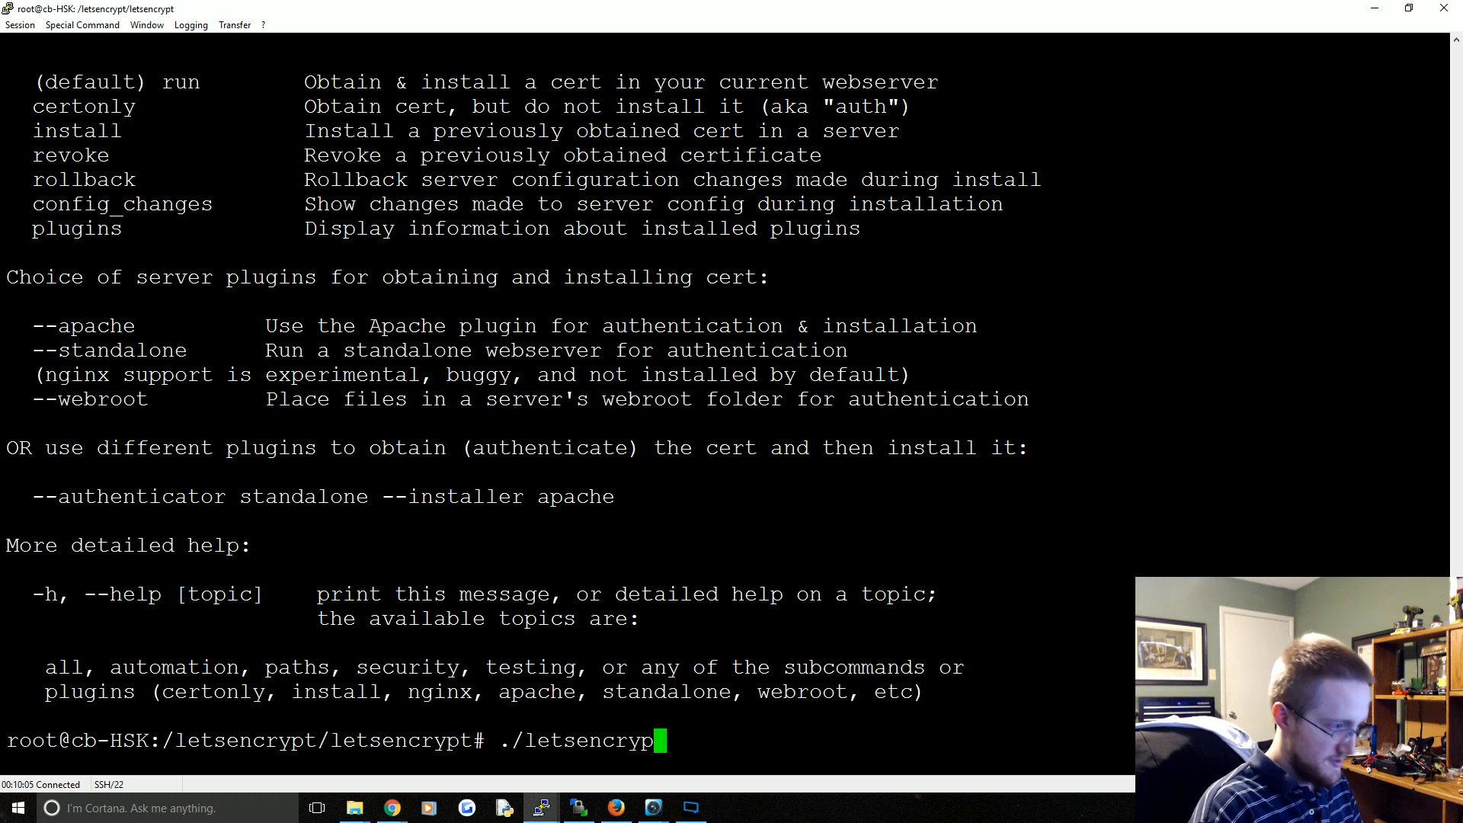
text(t)
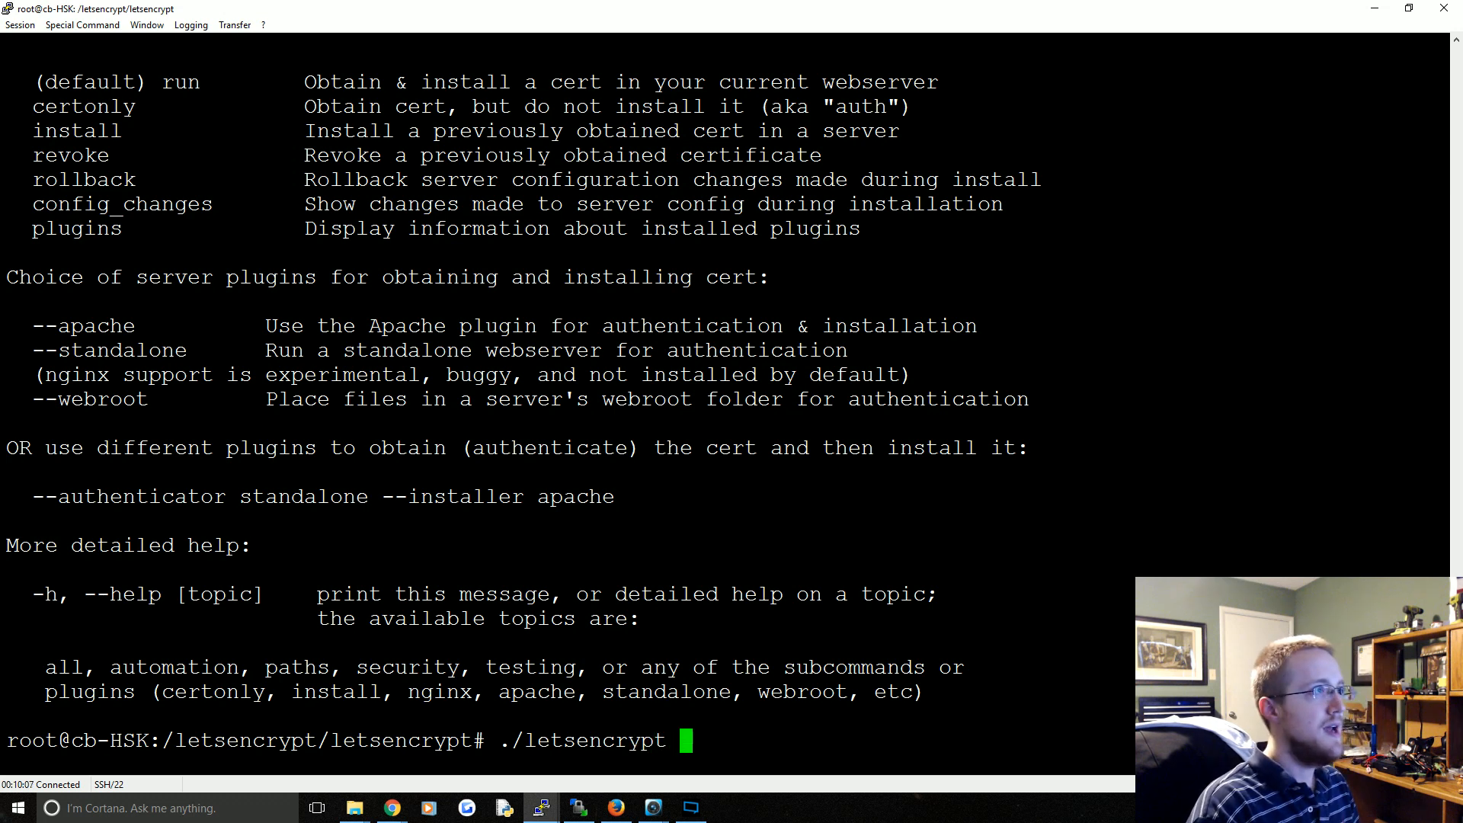
text(-auto)
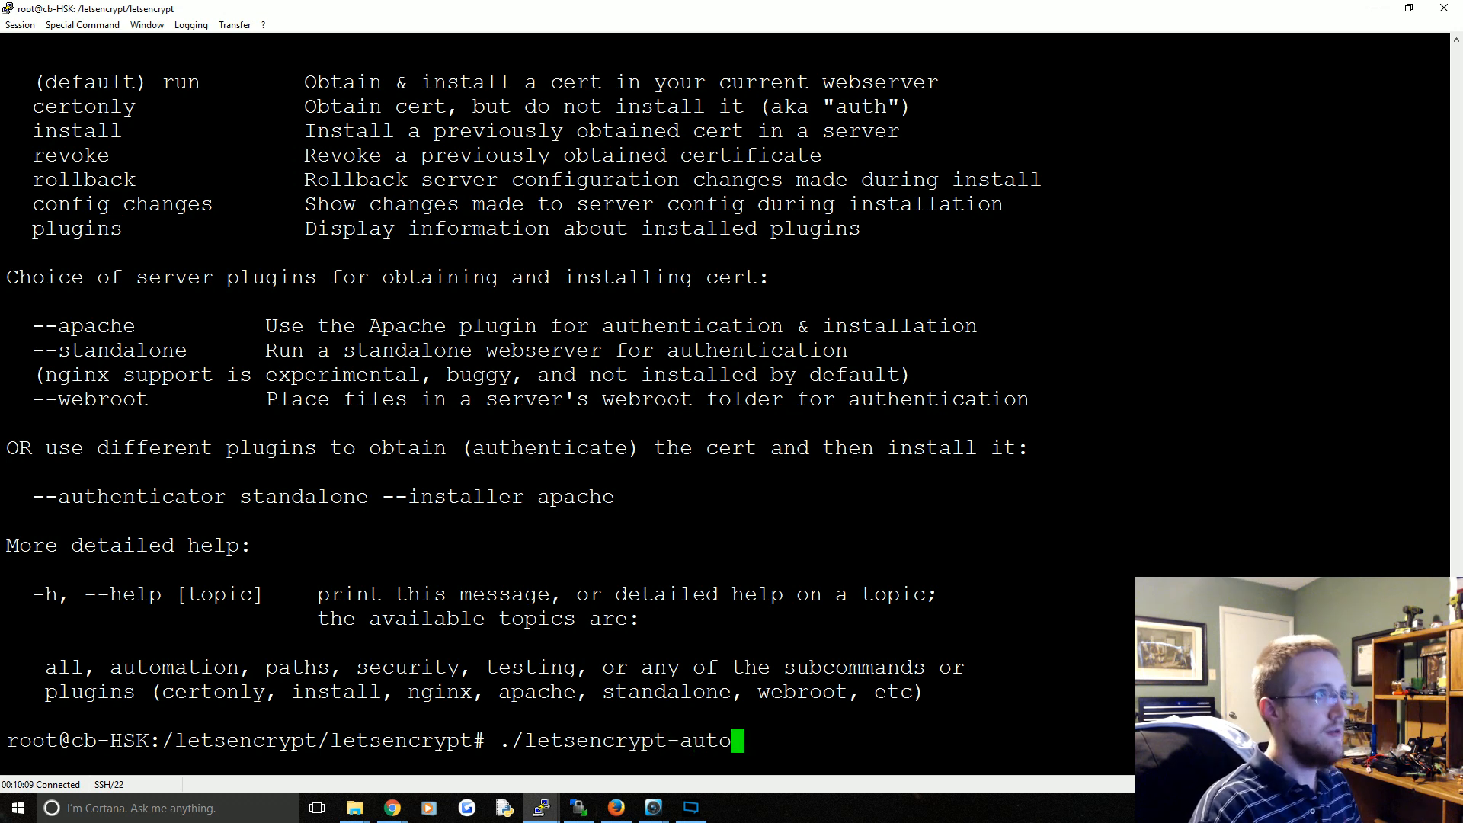
text(--ap)
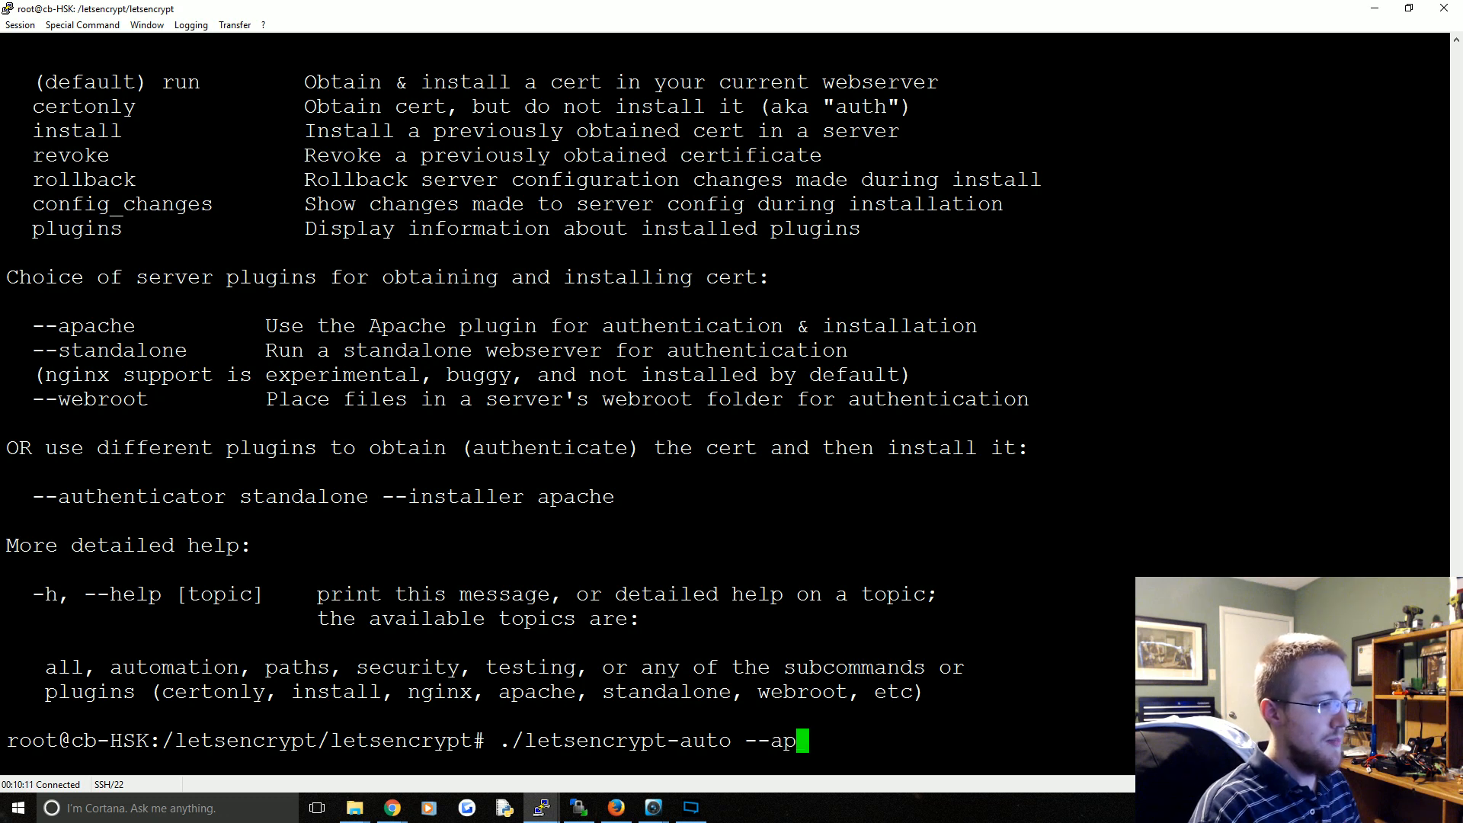
text(ache -)
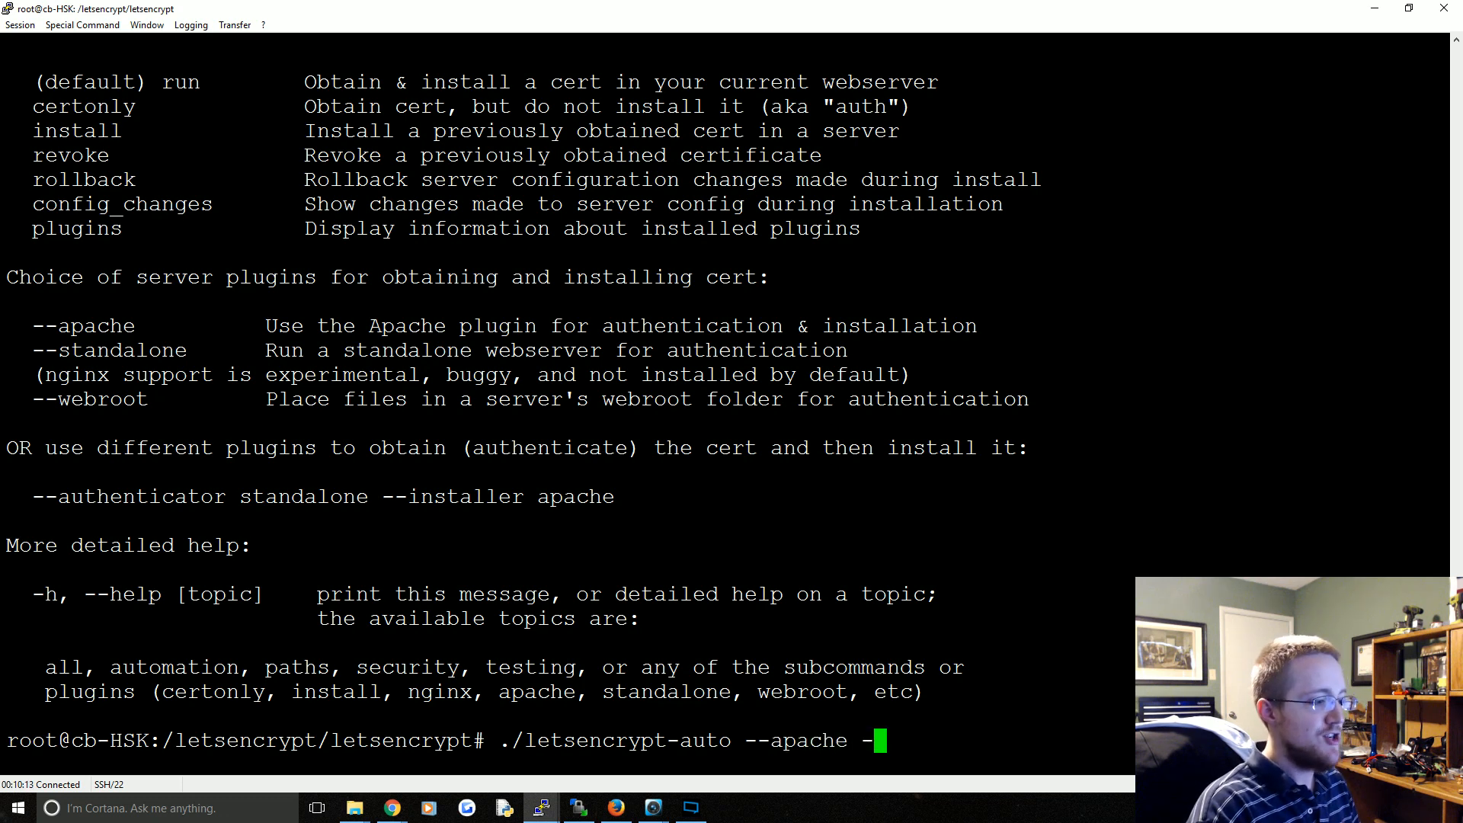
text(d)
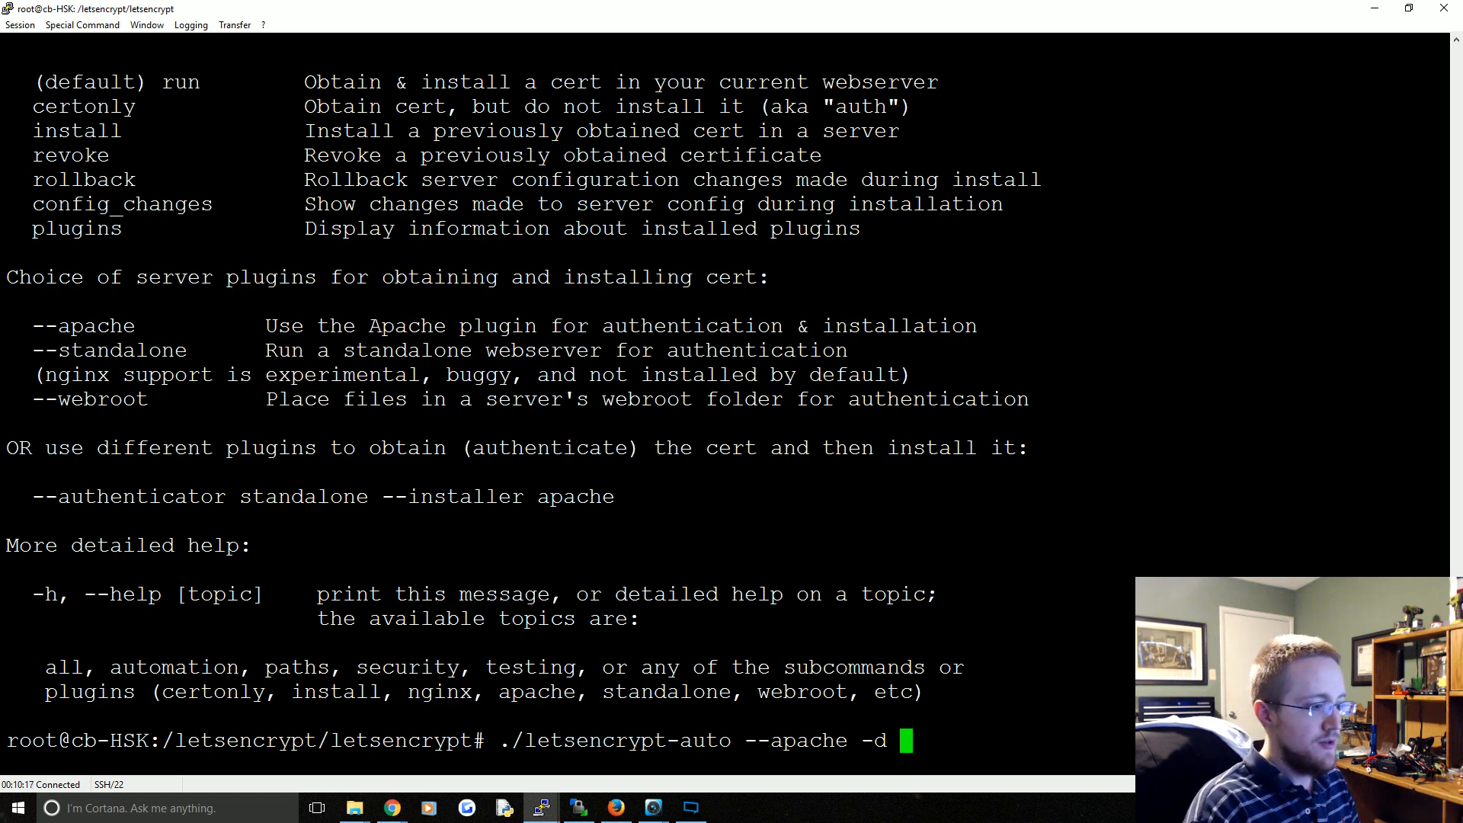
text(psyber.io)
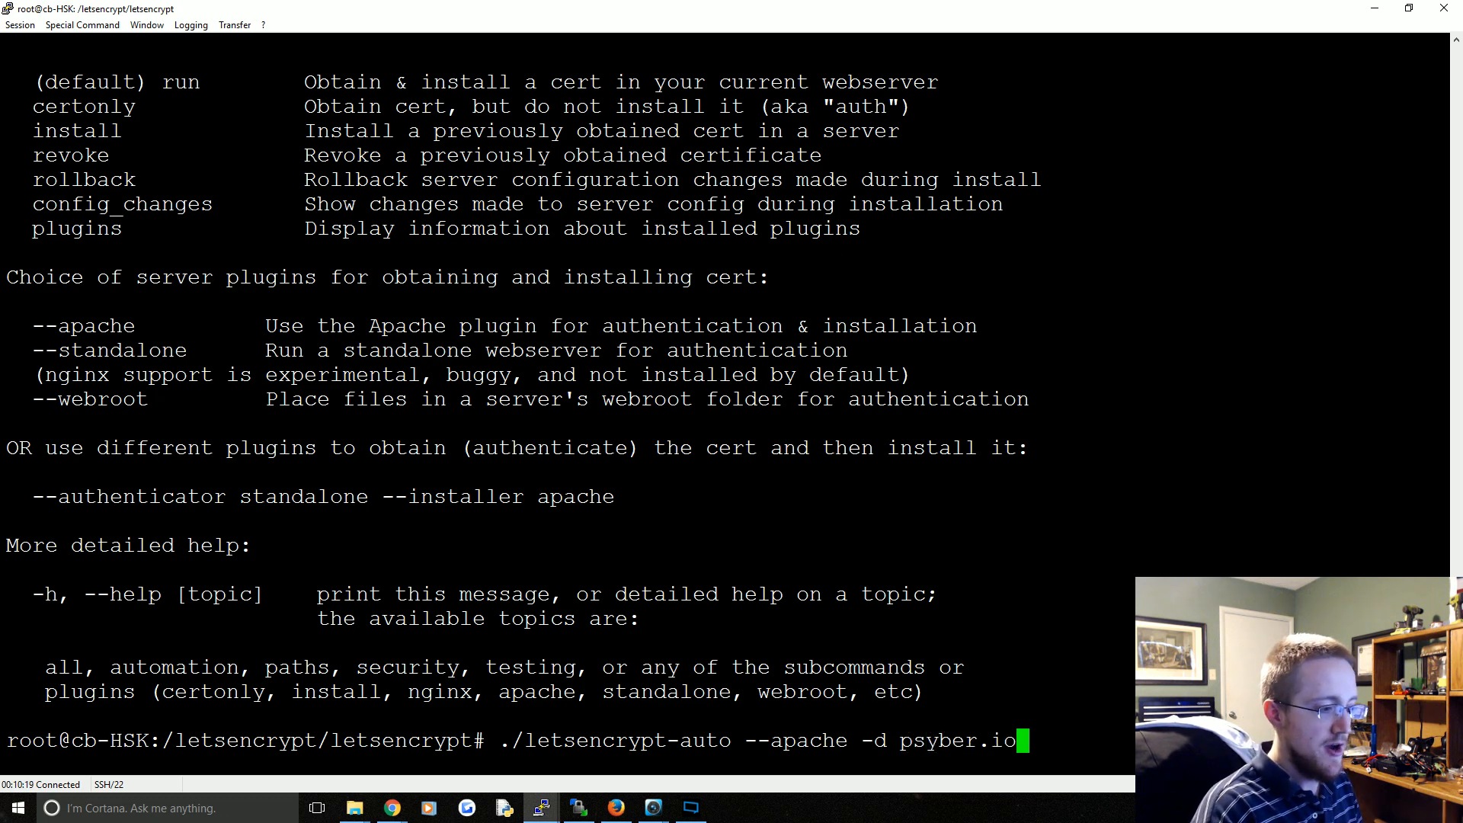
text(-d)
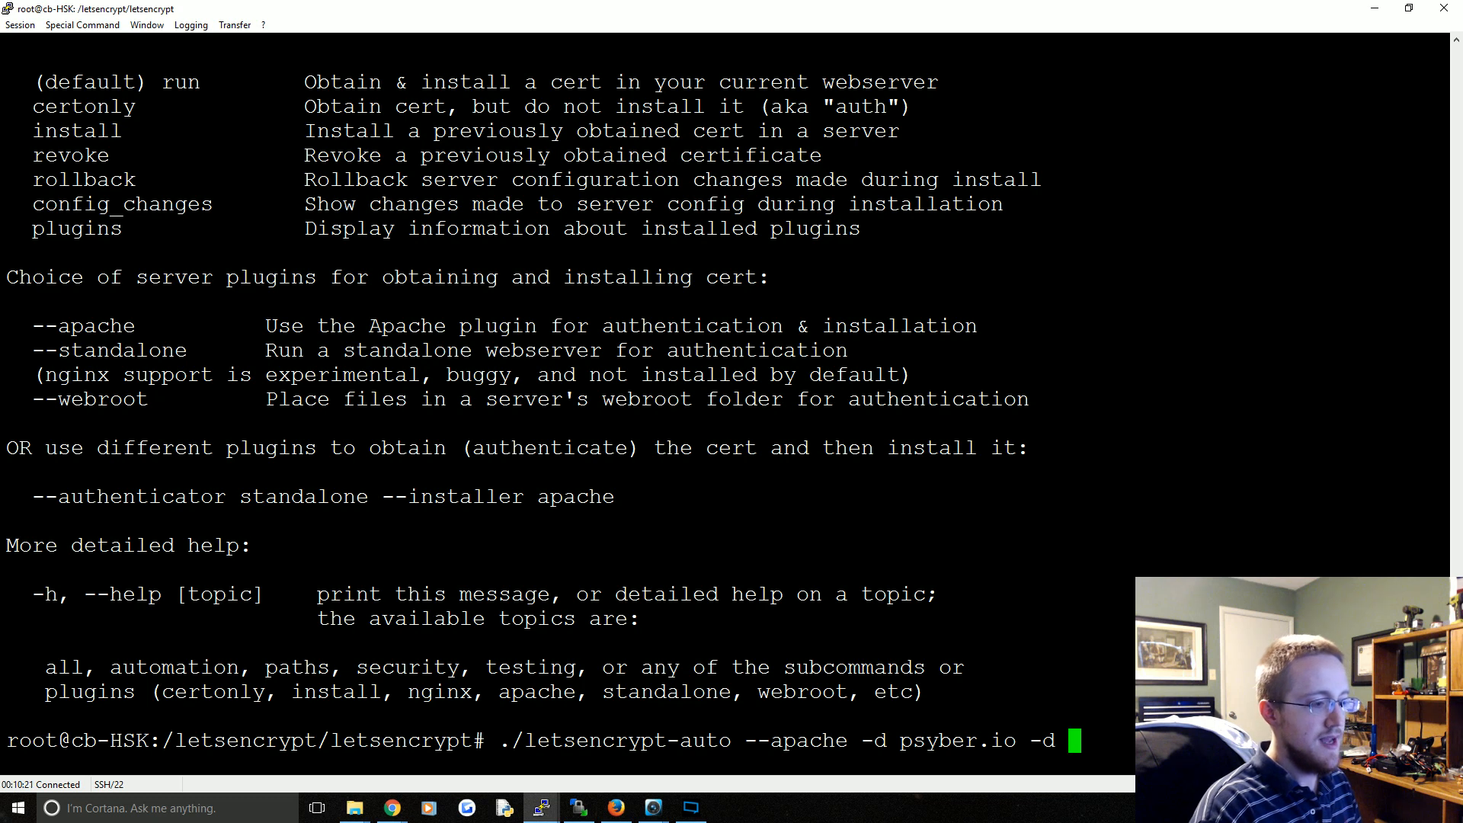
text(www)
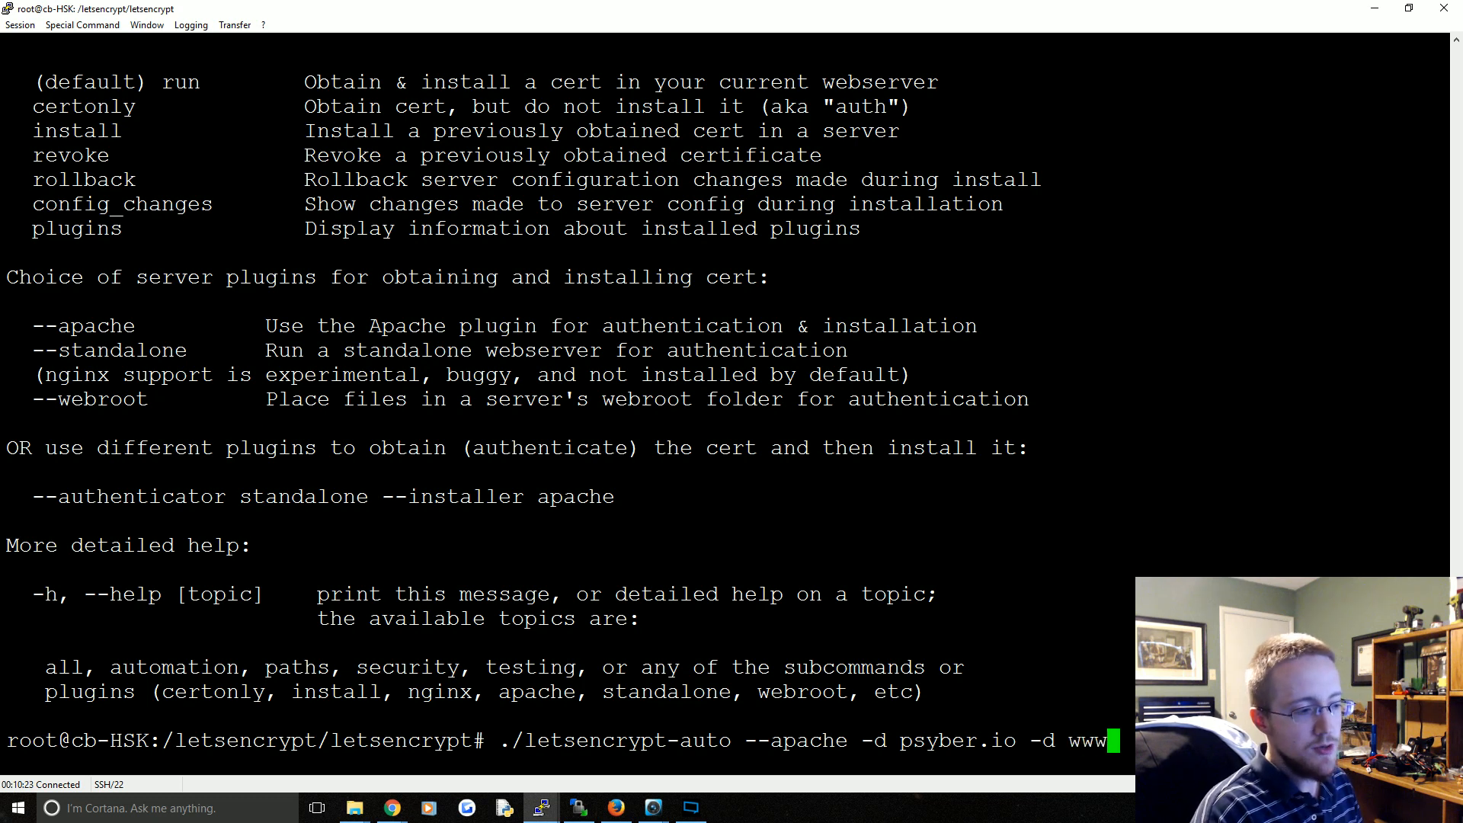
text(.p)
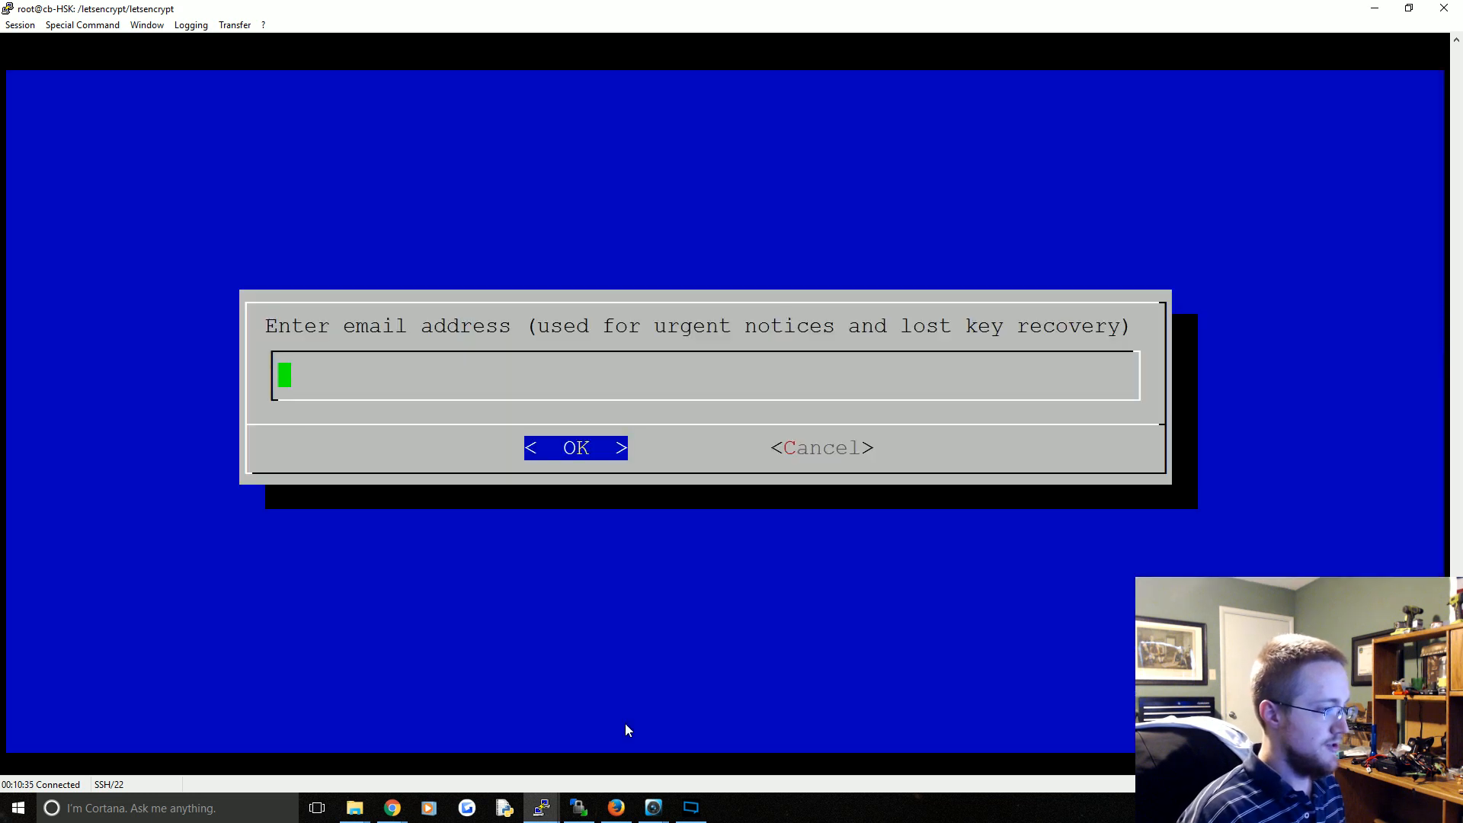
mouse_move(415, 397)
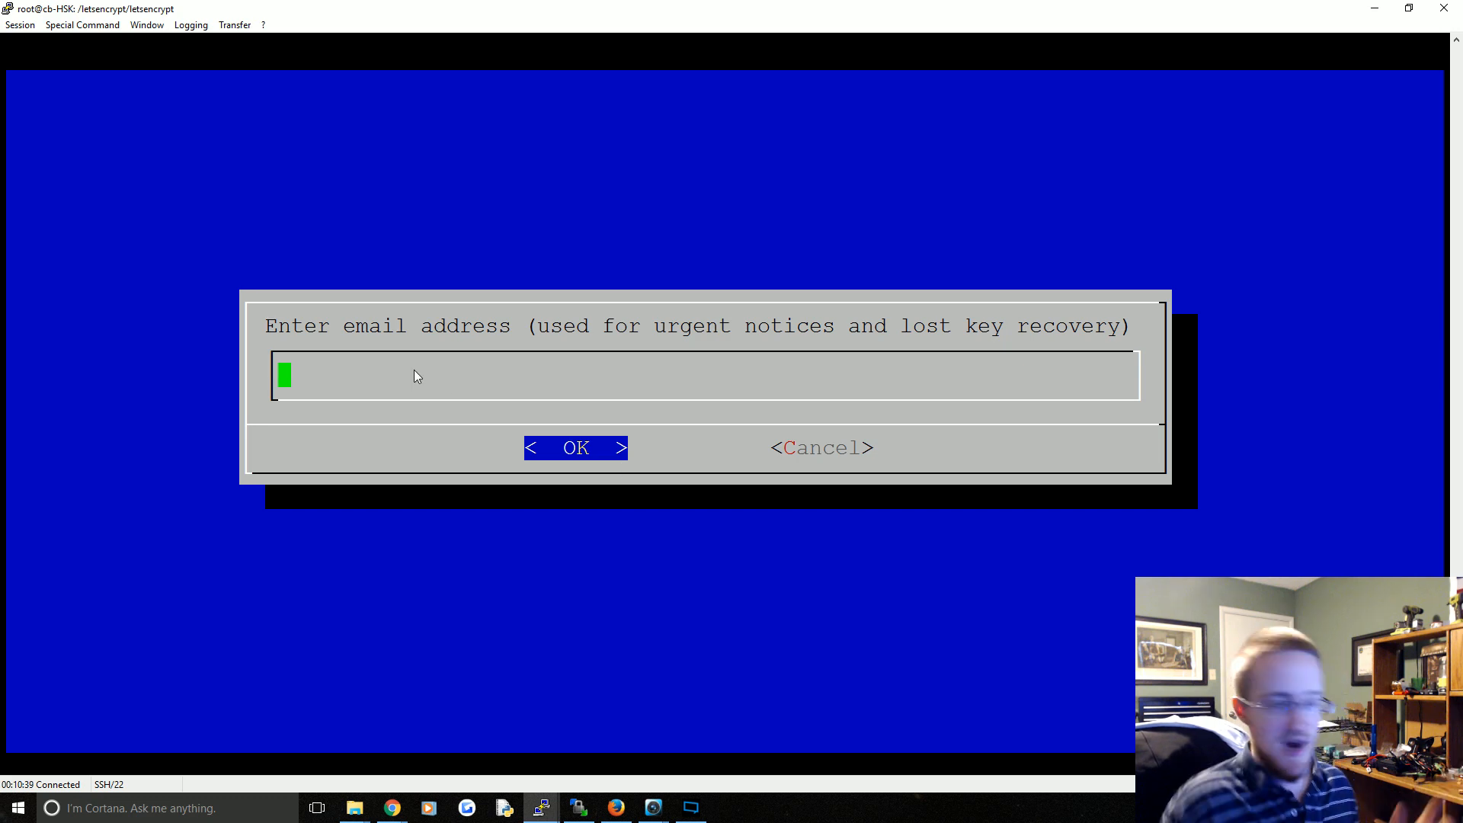
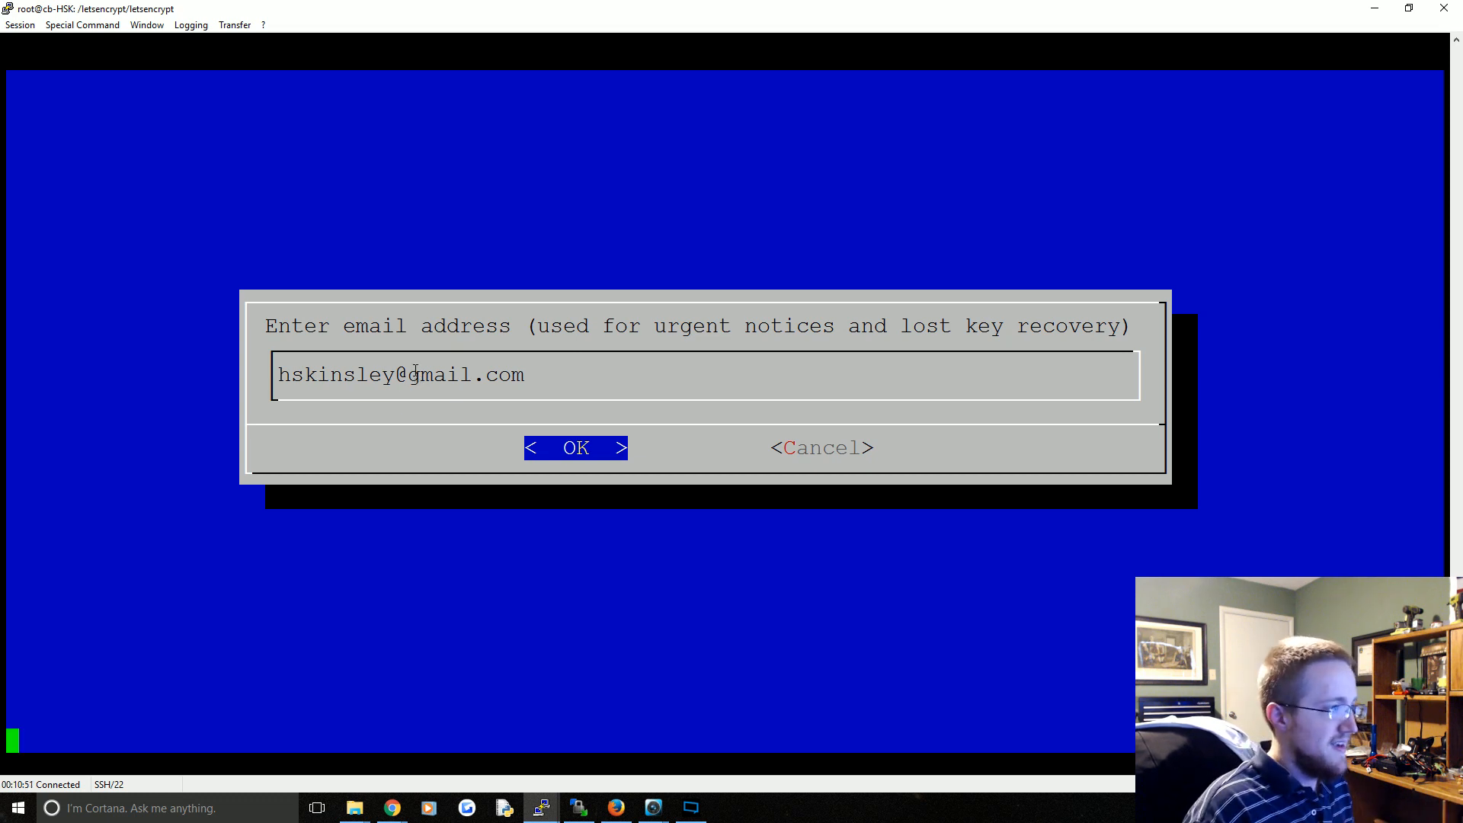
Confirm the email with OK and choose Agree on the Terms of Service
click(575, 447)
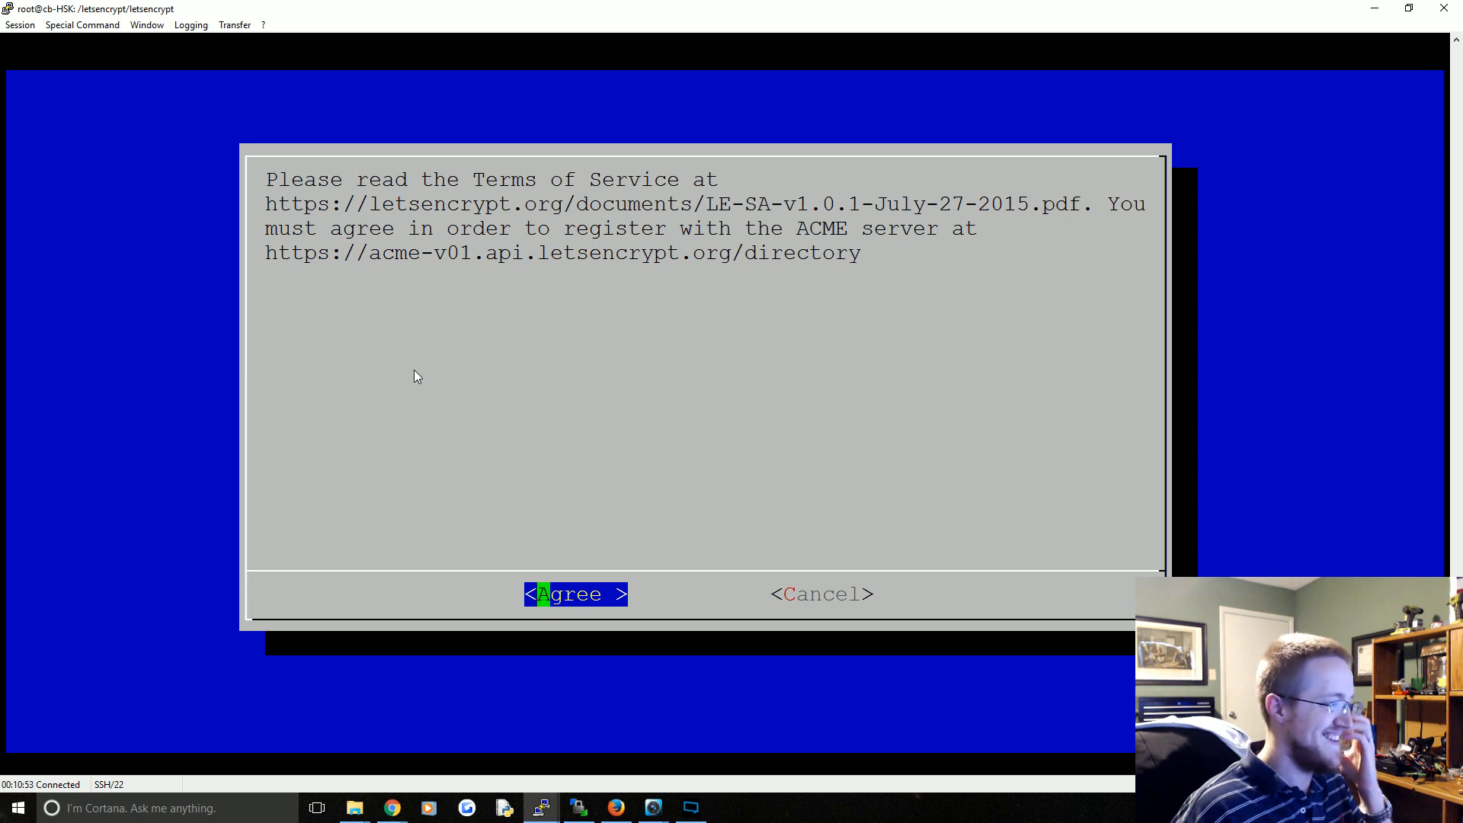
mouse_move(429, 372)
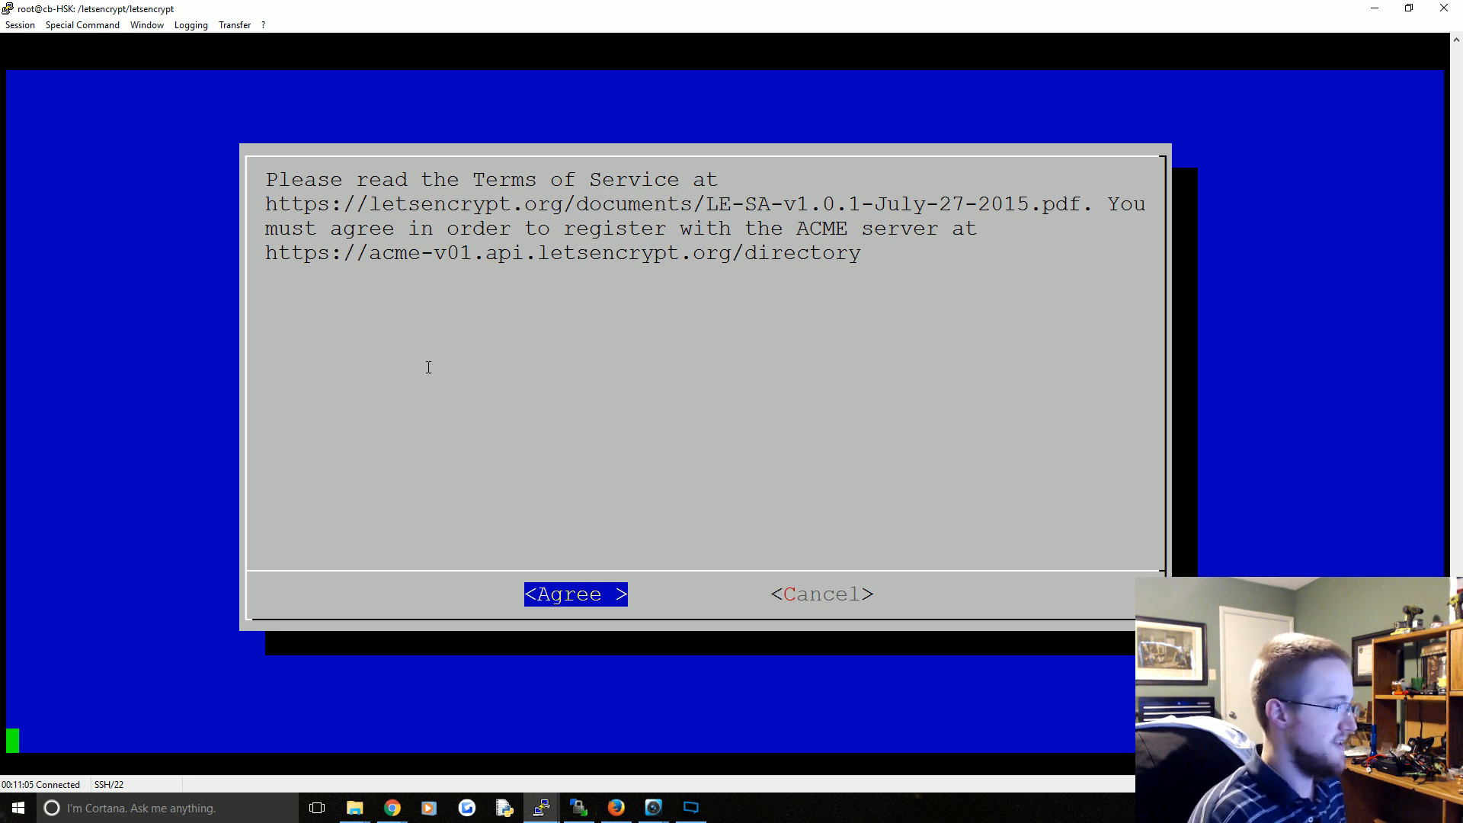
click(575, 594)
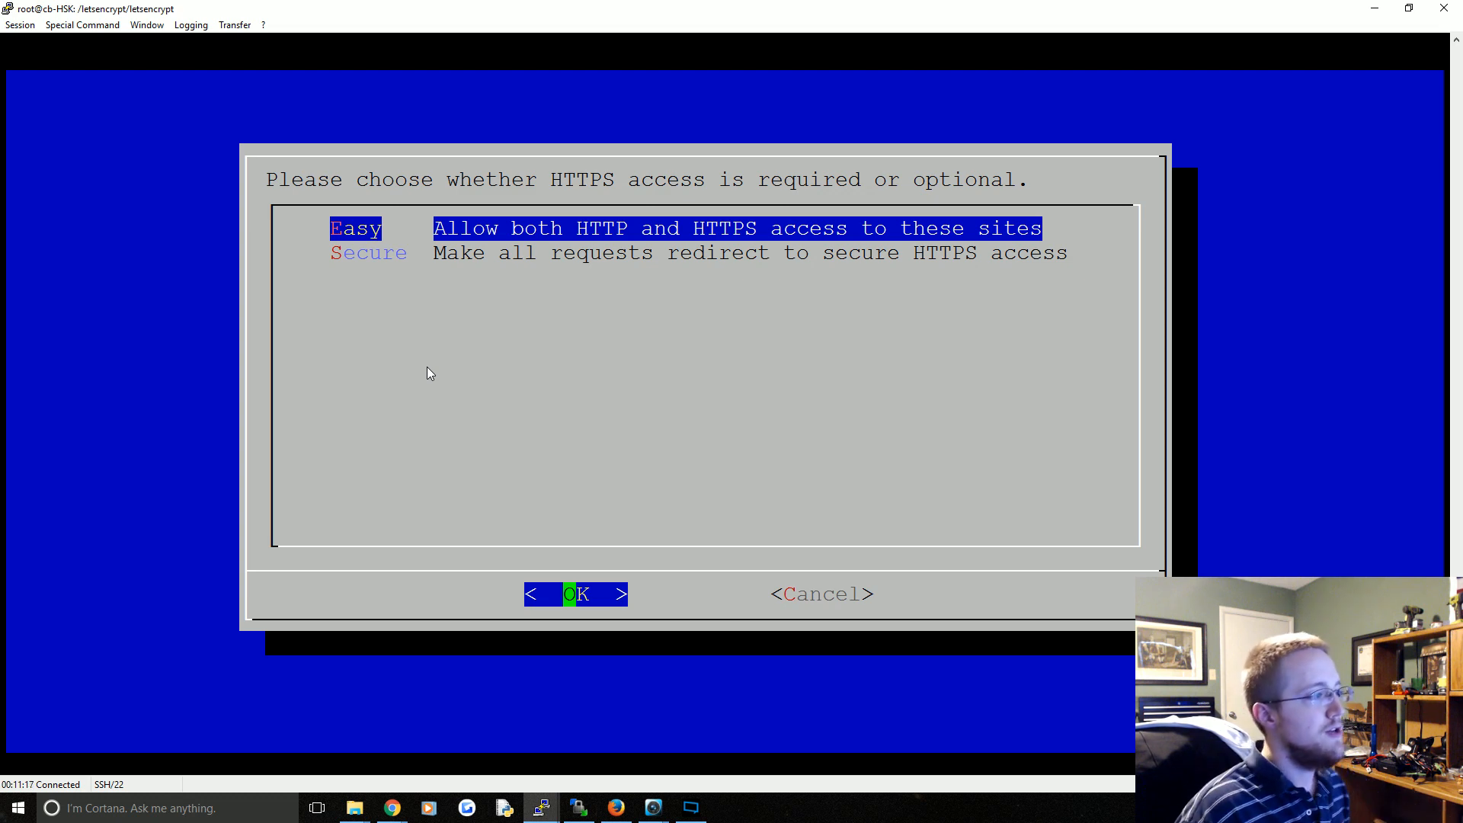
Select the 'Secure' option so all requests redirect to HTTPS, and confirm
key(Down)
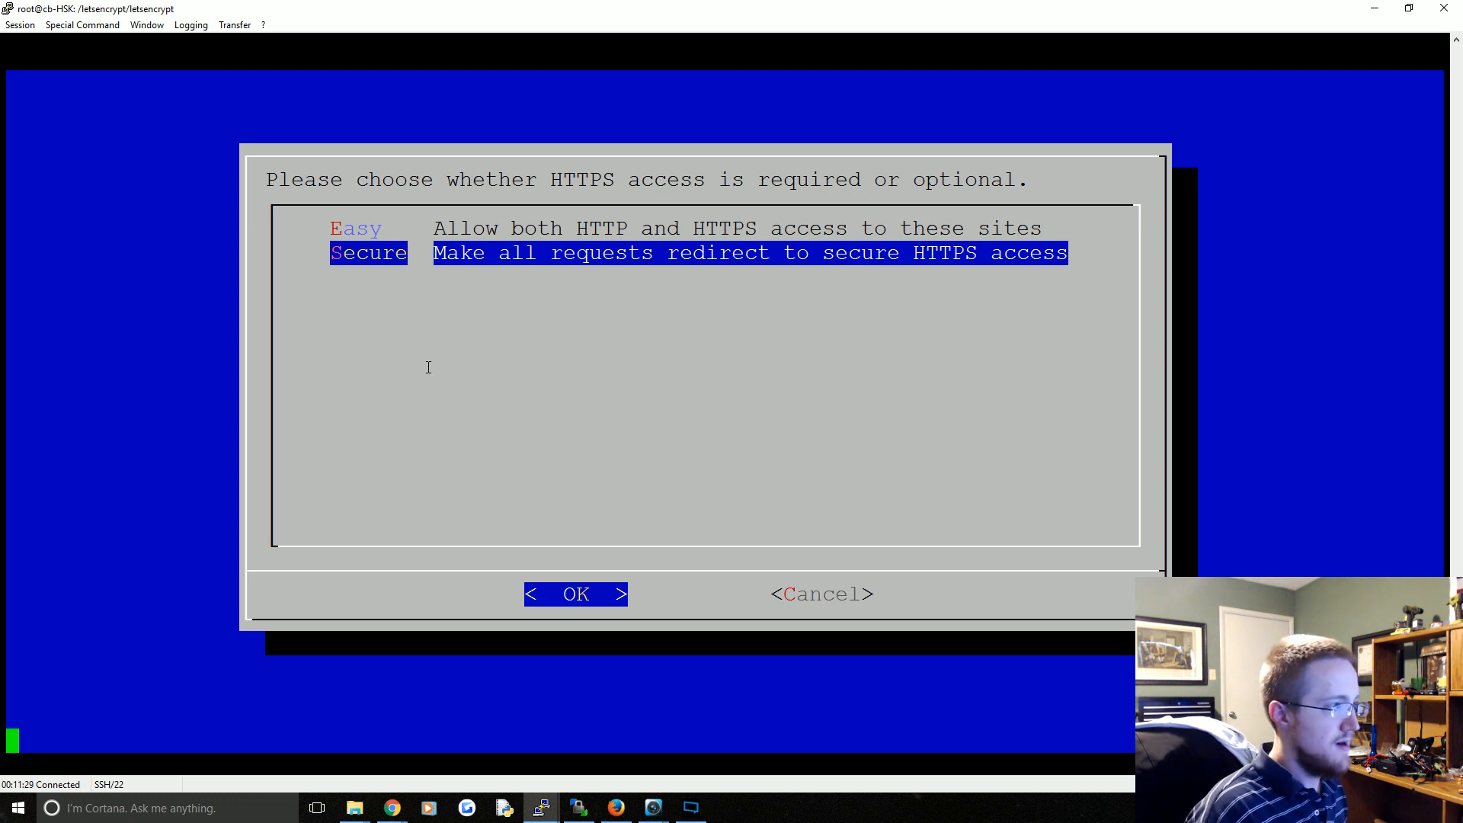
click(575, 593)
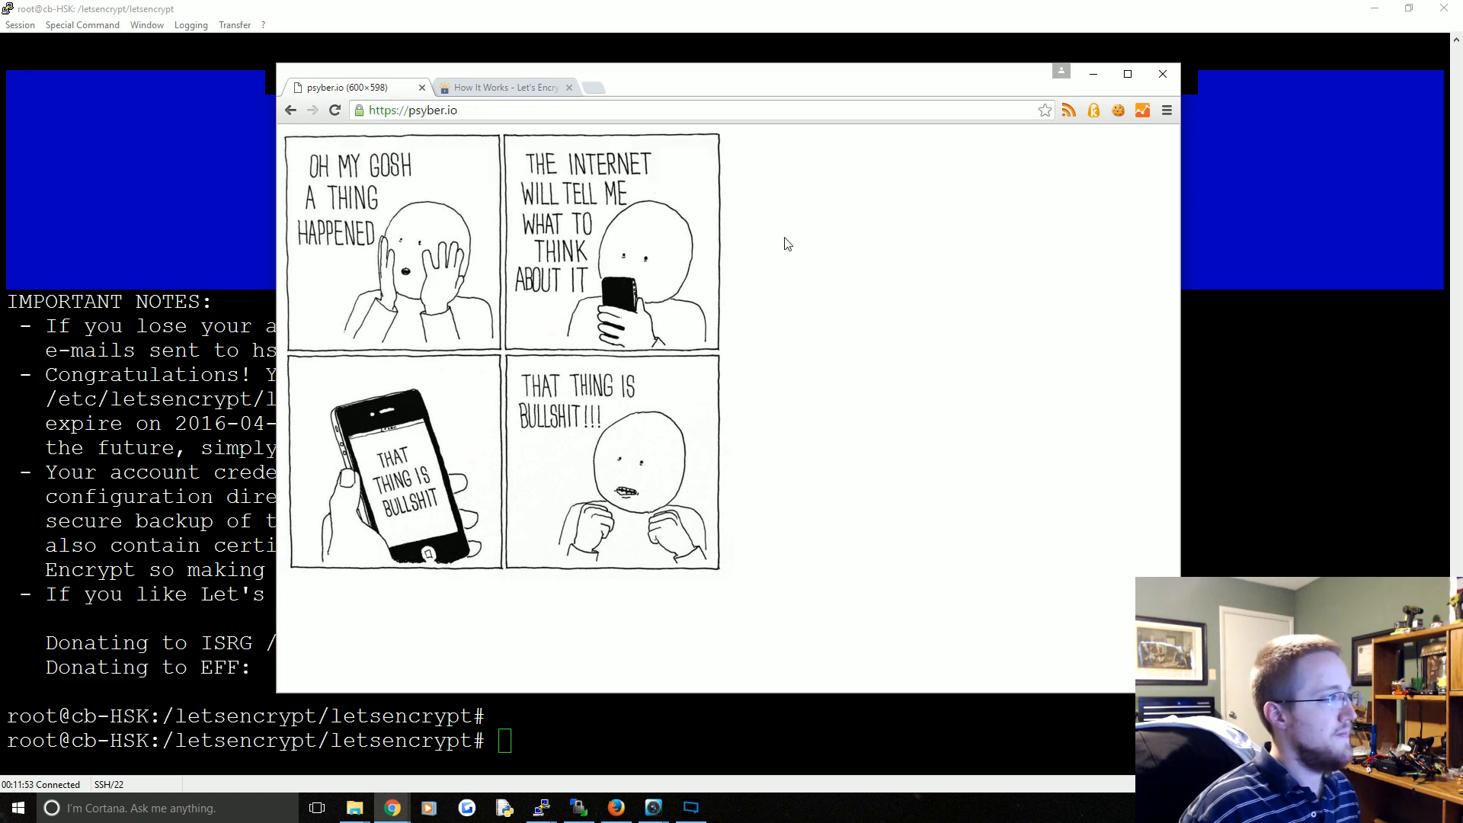
mouse_move(802, 231)
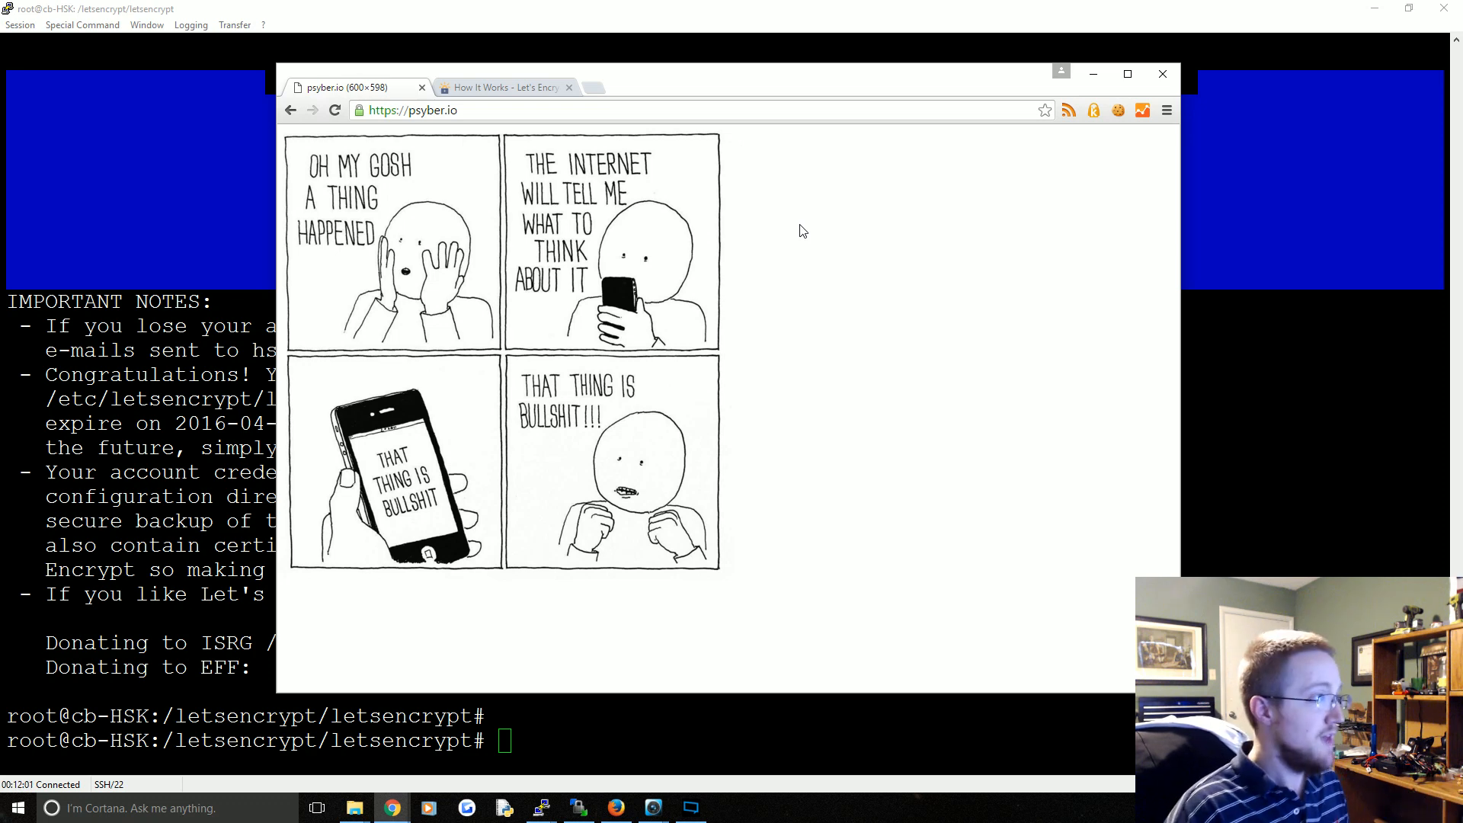
mouse_move(664, 221)
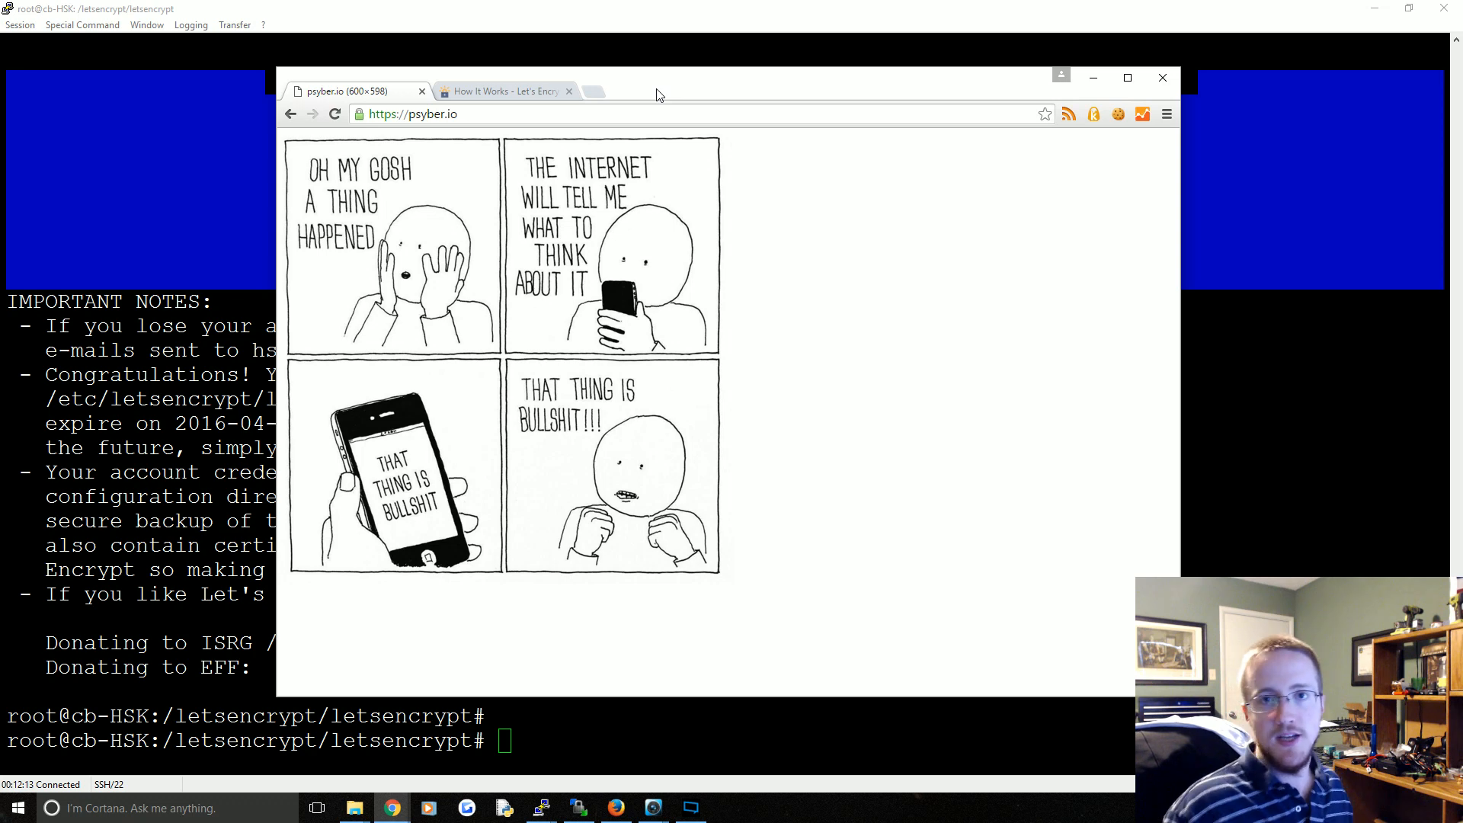
drag(659, 94, 732, 97)
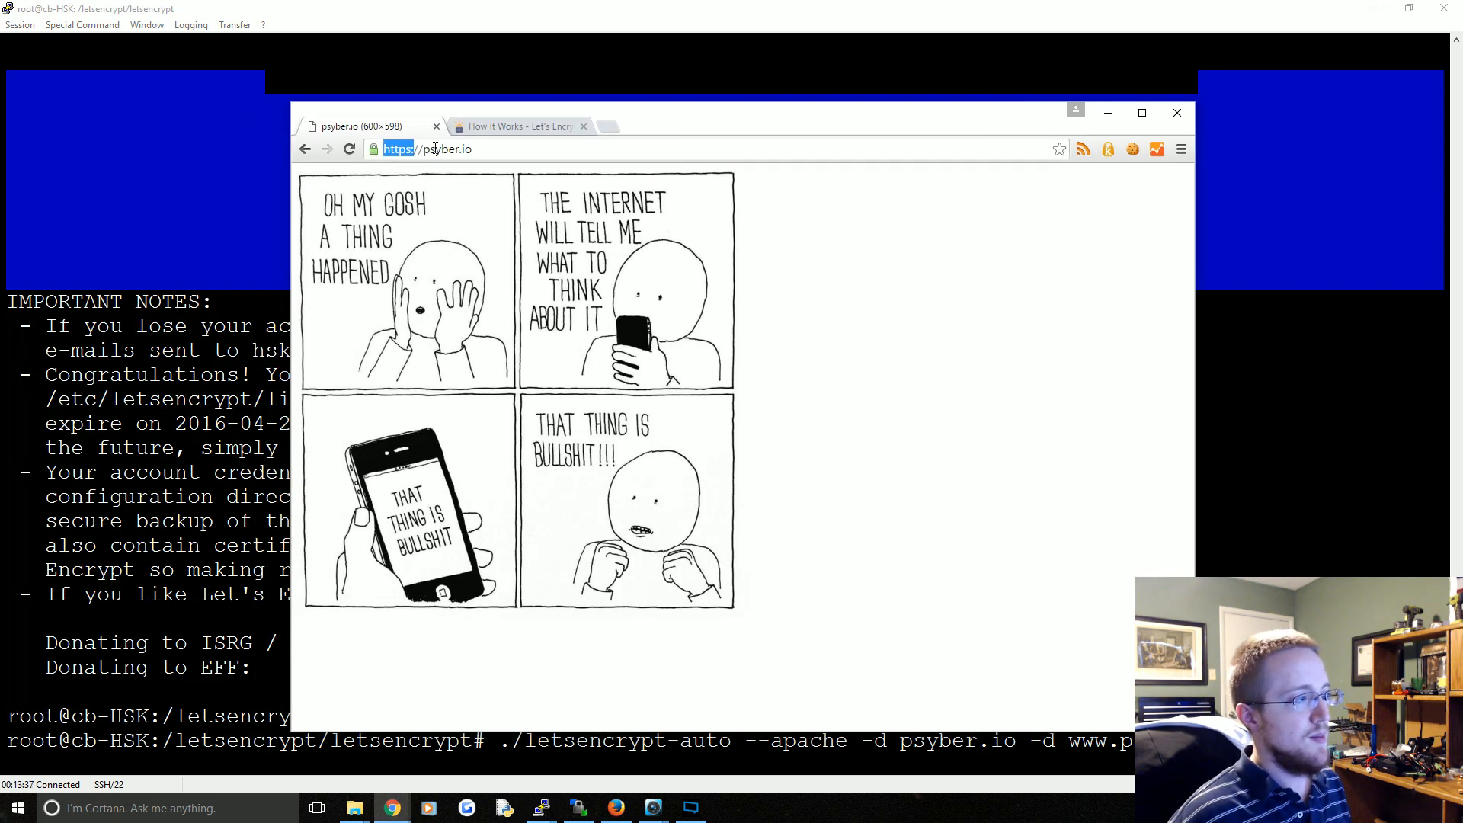
mouse_move(388, 187)
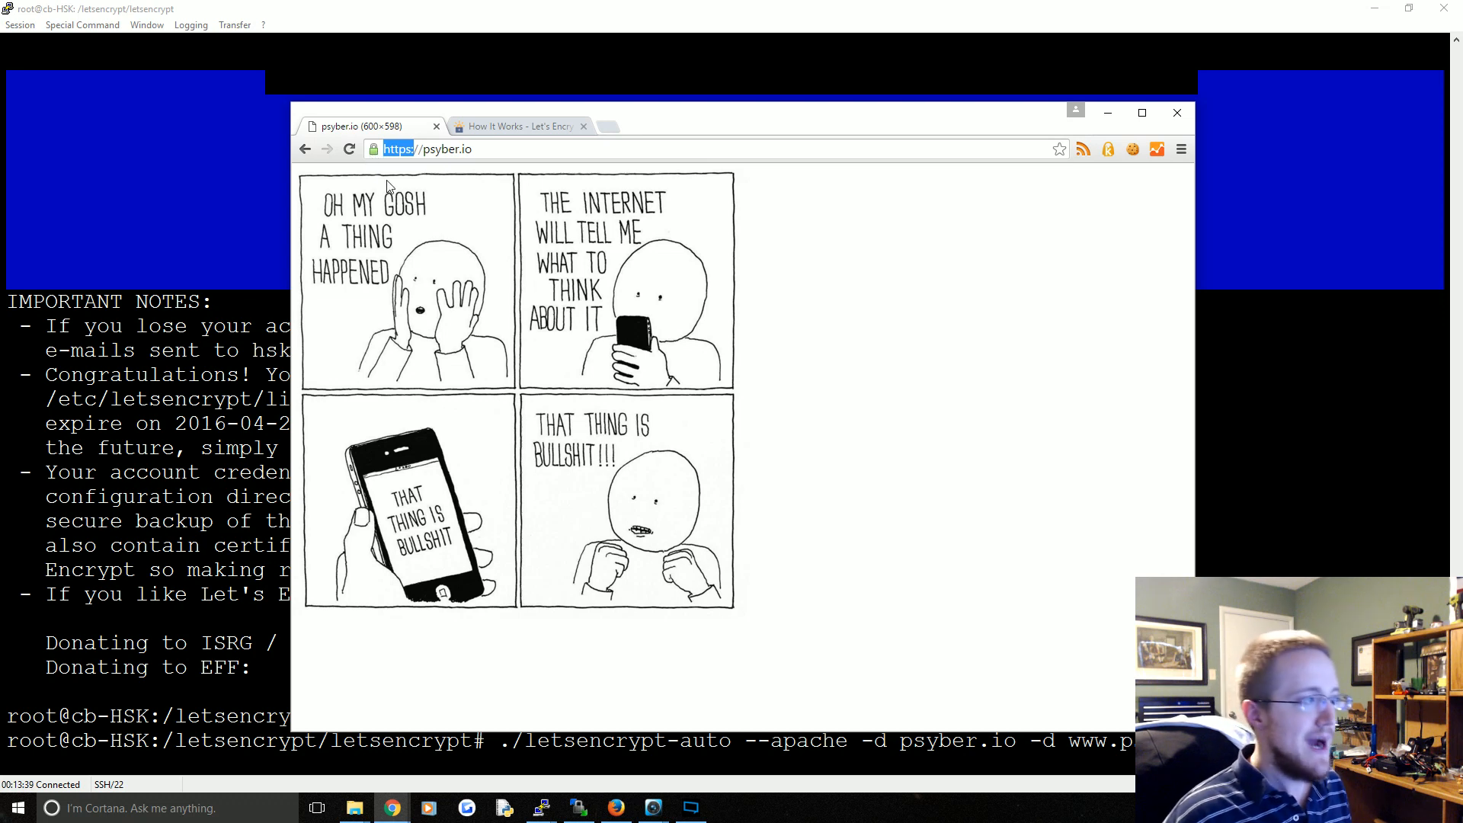
mouse_move(483, 200)
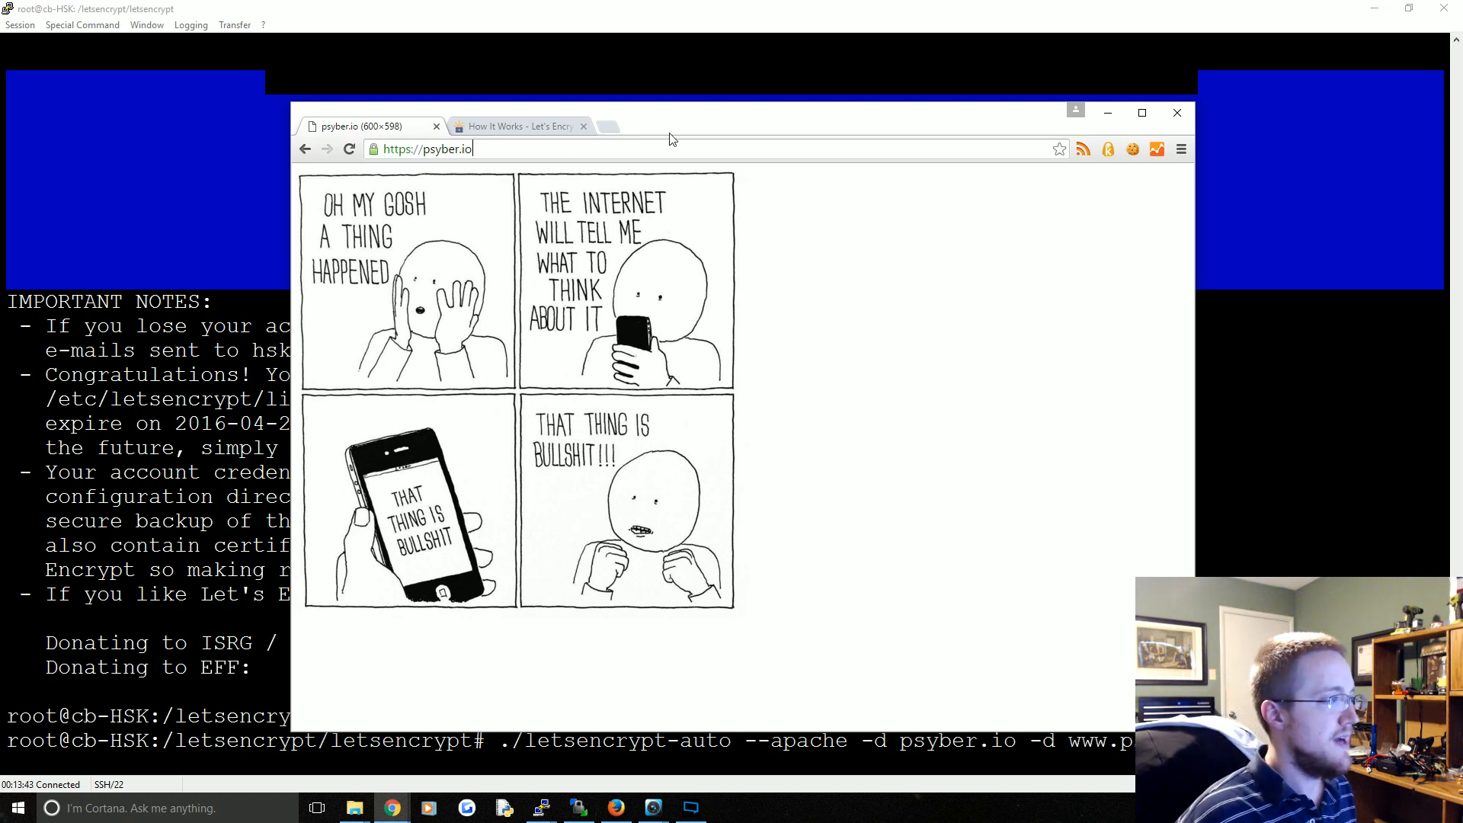
mouse_move(445, 194)
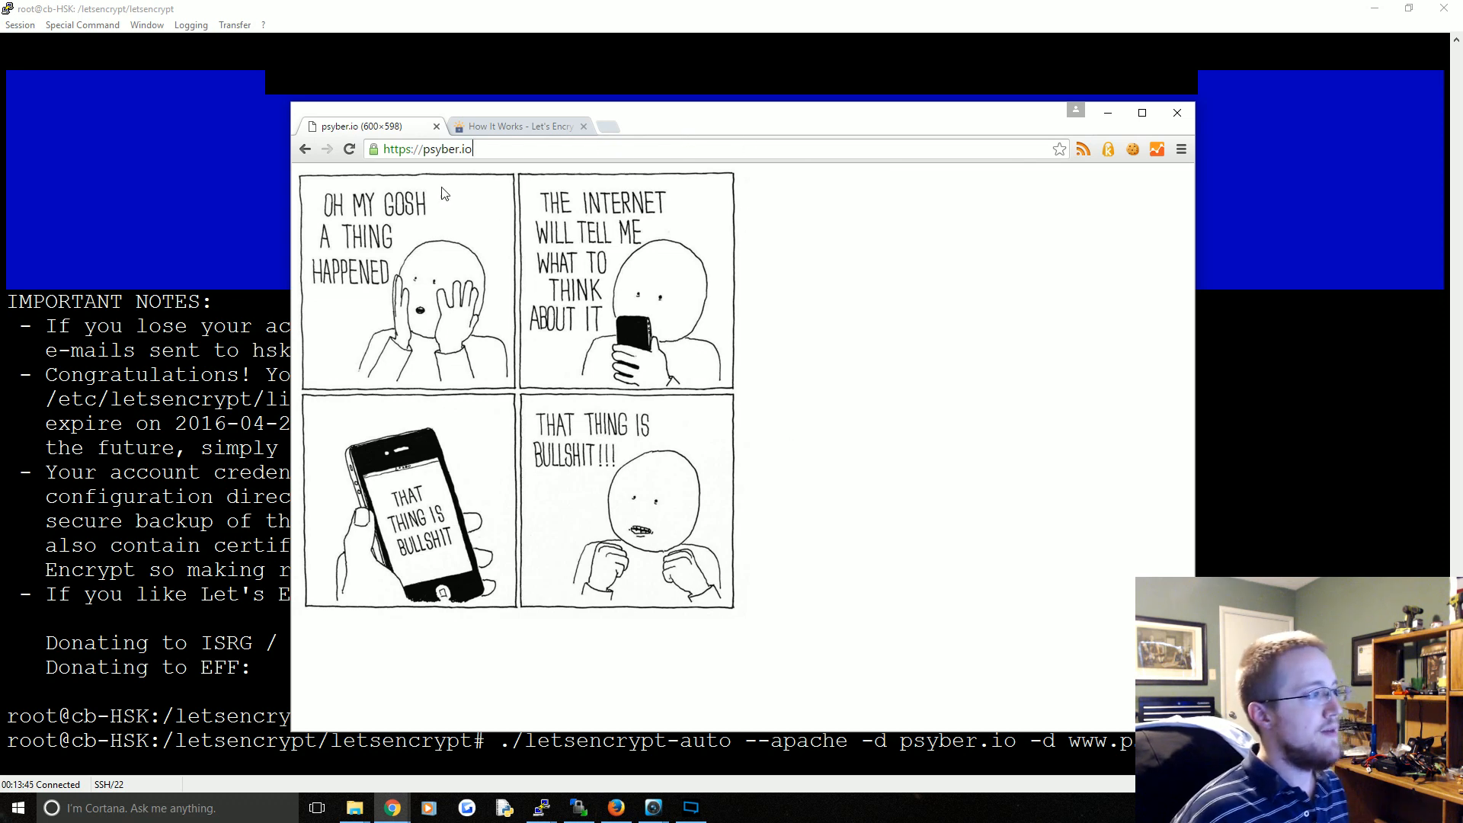